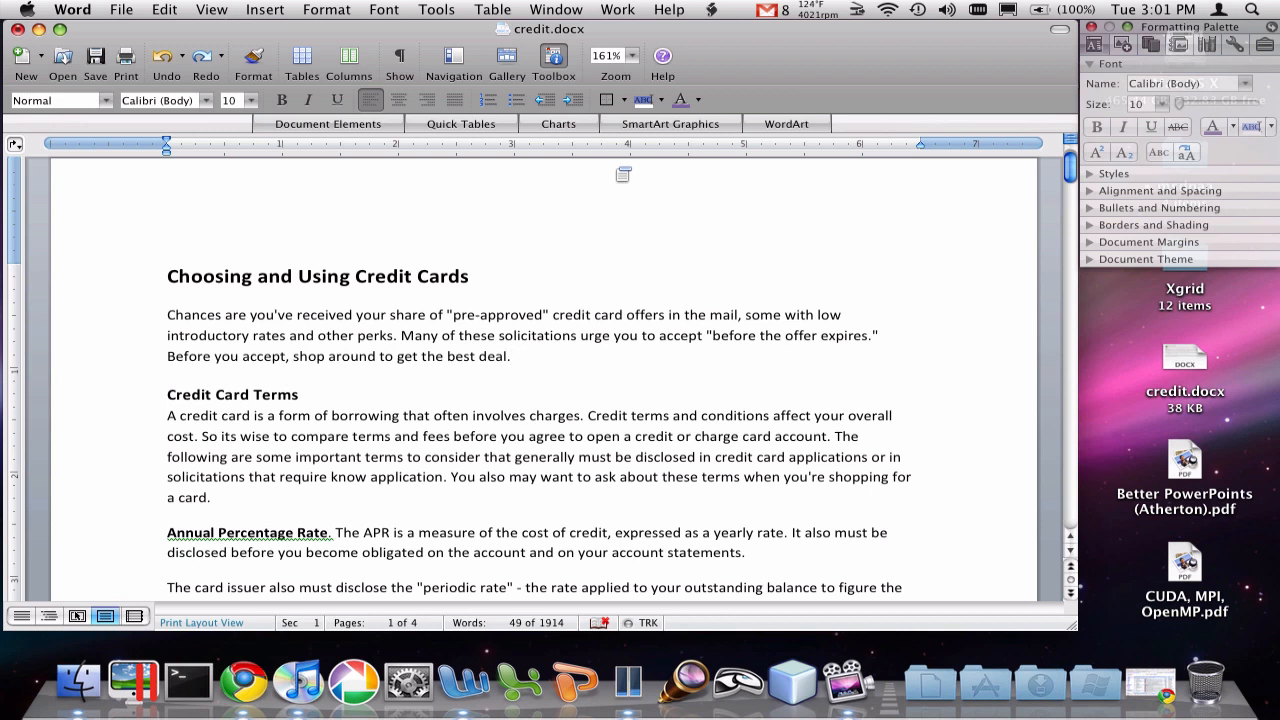
# Step: Insert a page break before Annual Fees and open the first page's header for editing
pyautogui.click(510, 356)
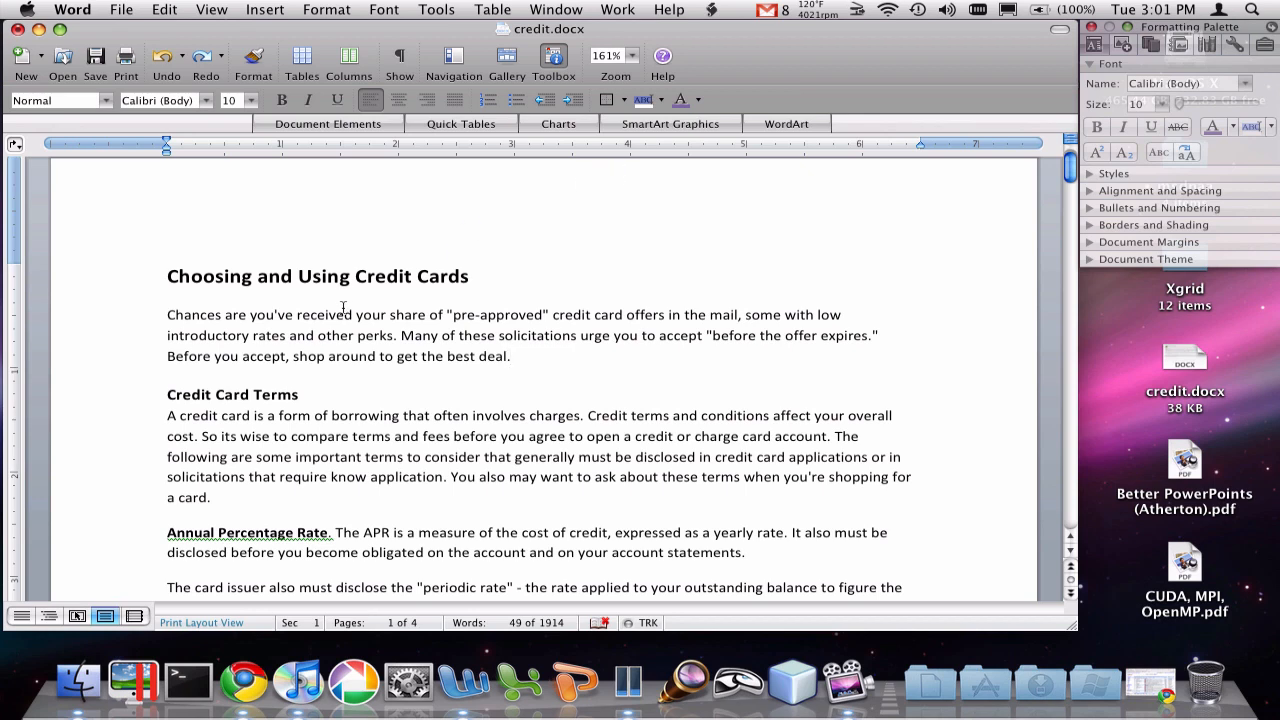
pyautogui.scroll(-3)
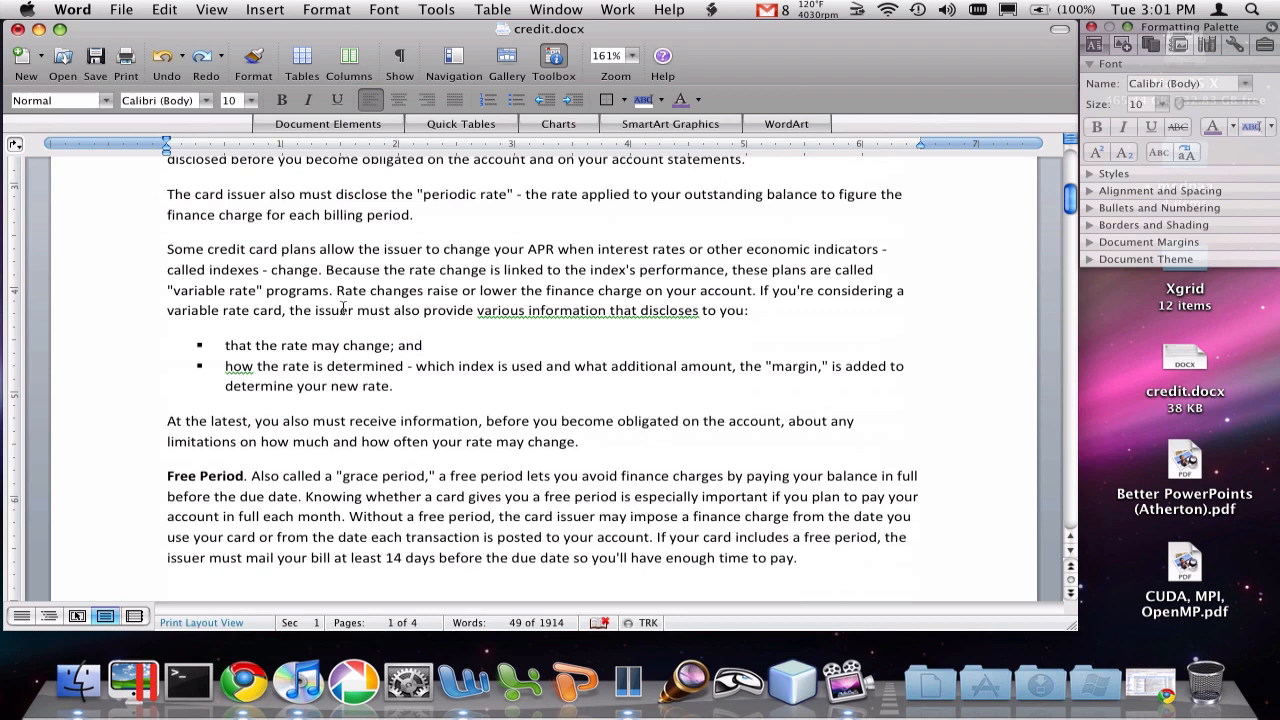
pyautogui.scroll(-3)
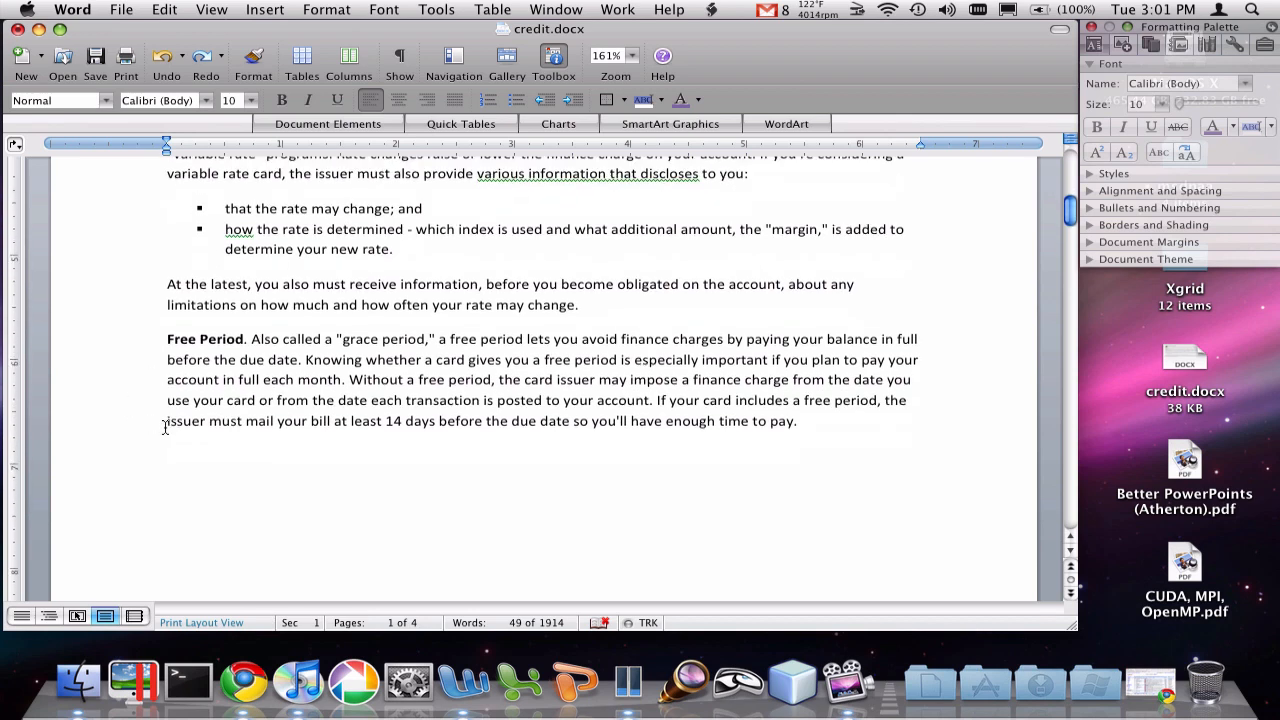
pyautogui.scroll(-3)
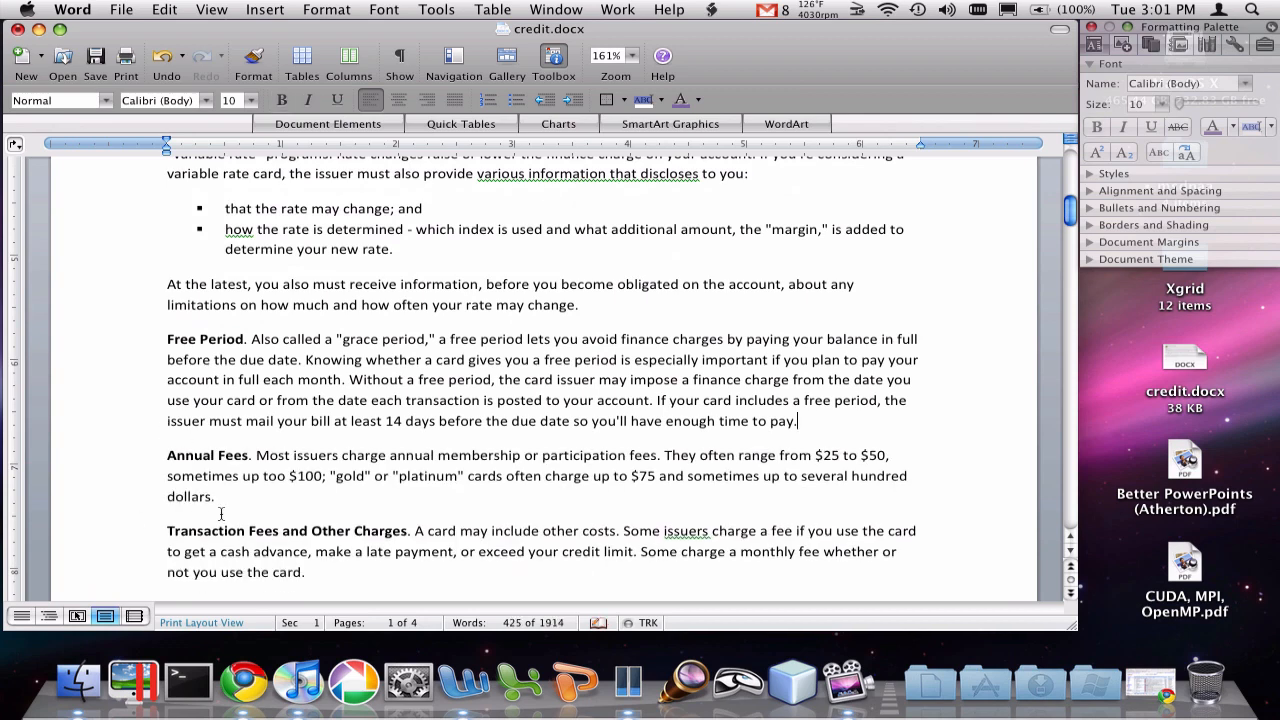
pyautogui.click(168, 455)
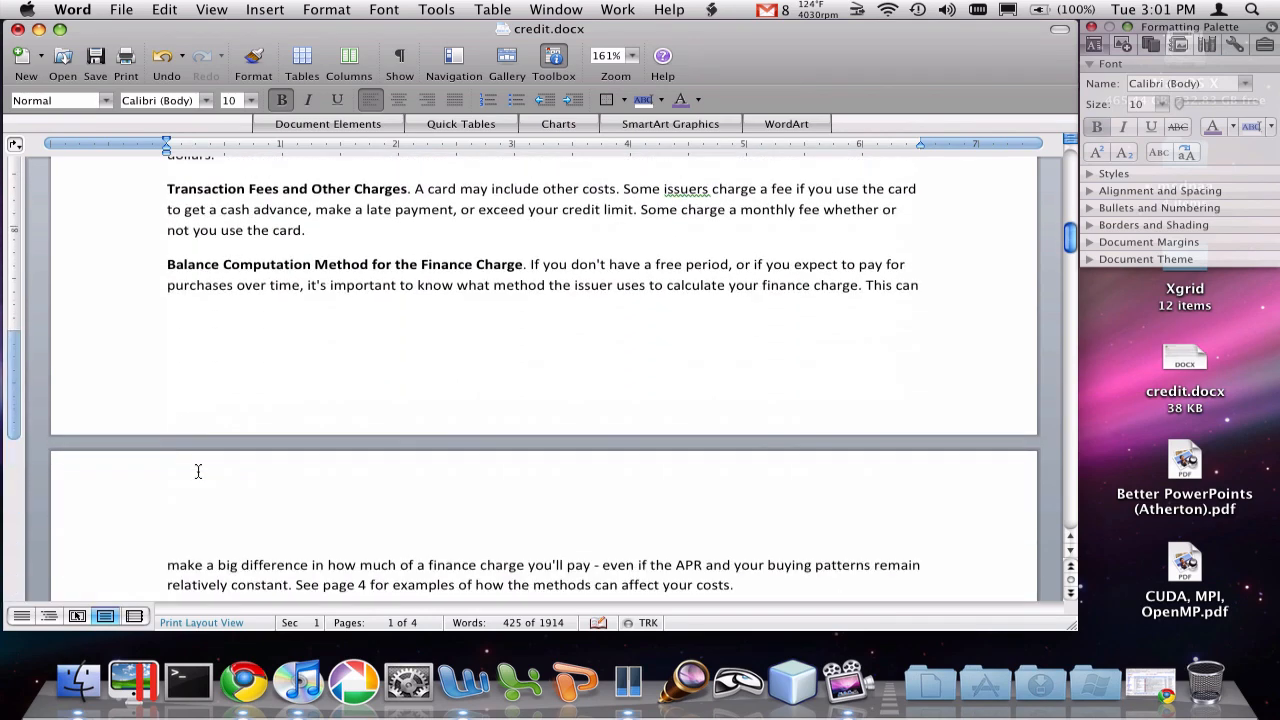
pyautogui.scroll(-3)
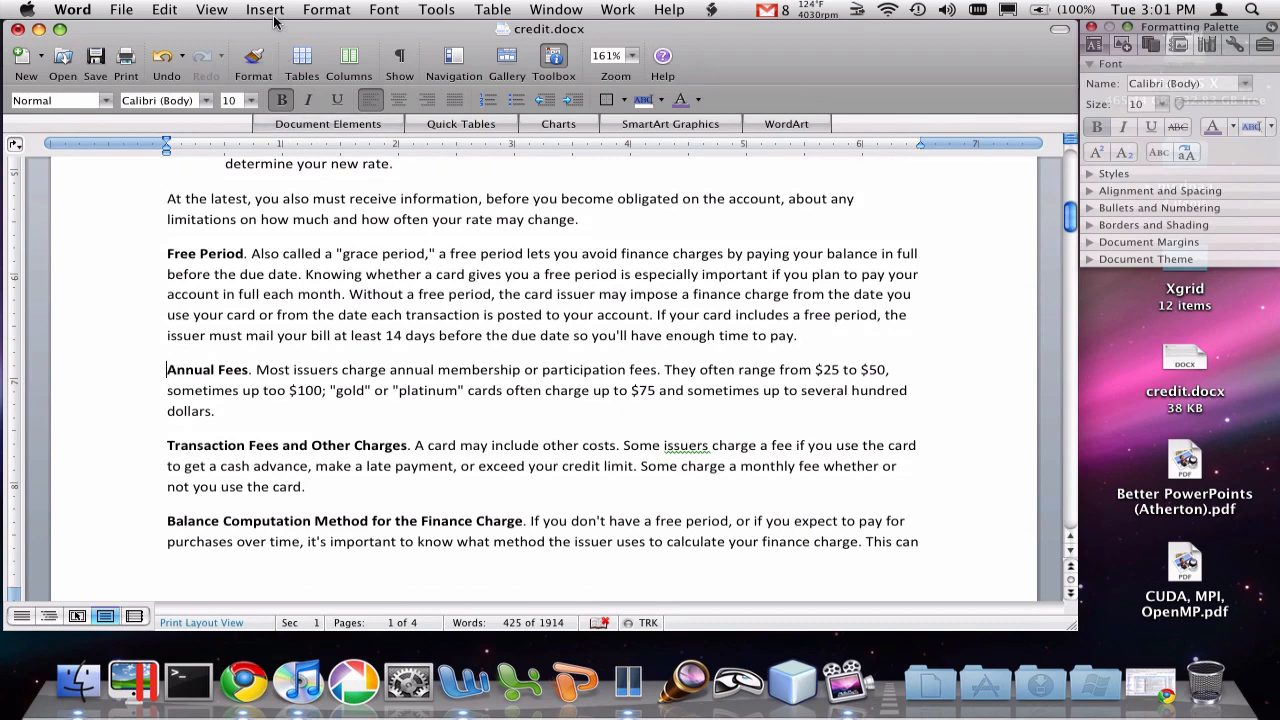
pyautogui.click(265, 9)
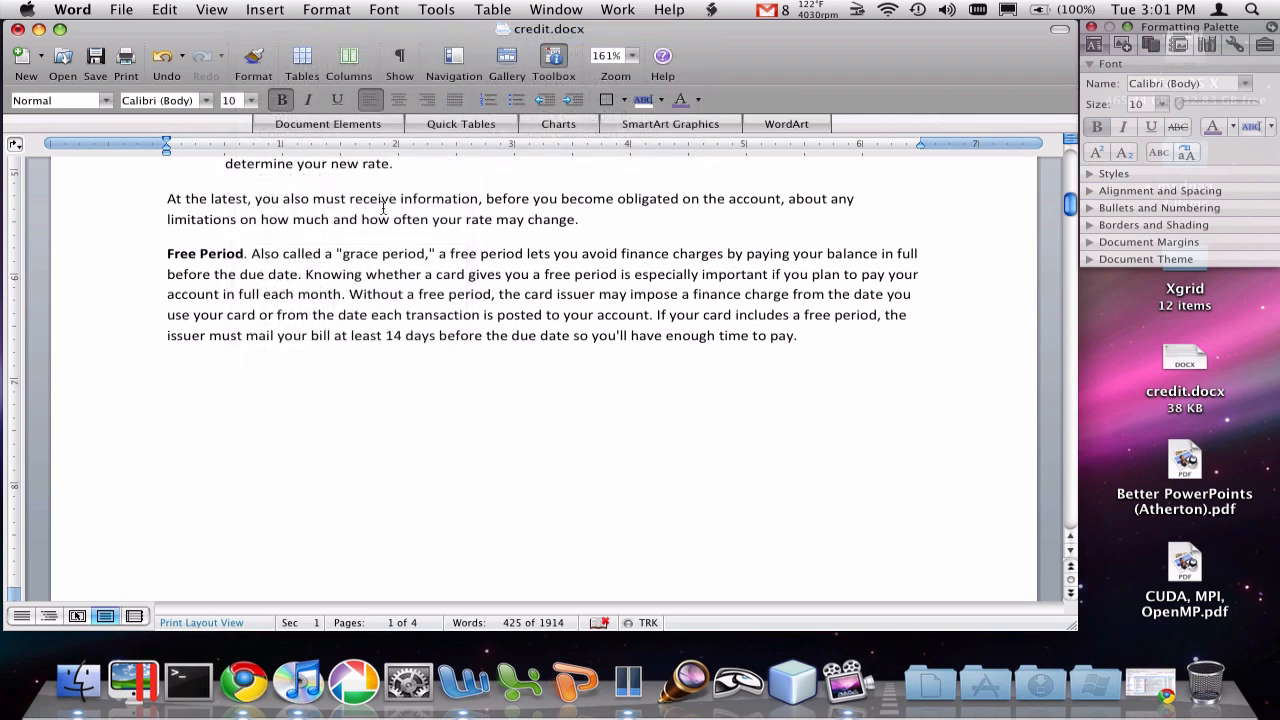
pyautogui.scroll(-3)
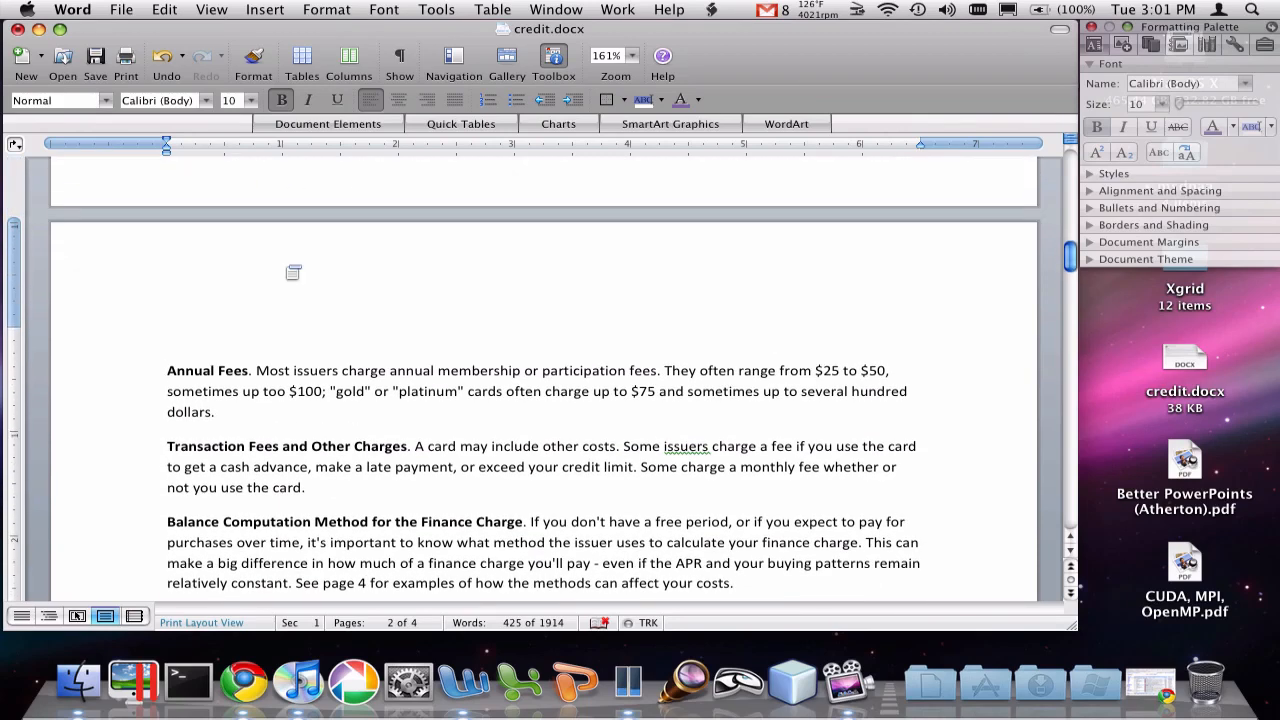
pyautogui.click(168, 370)
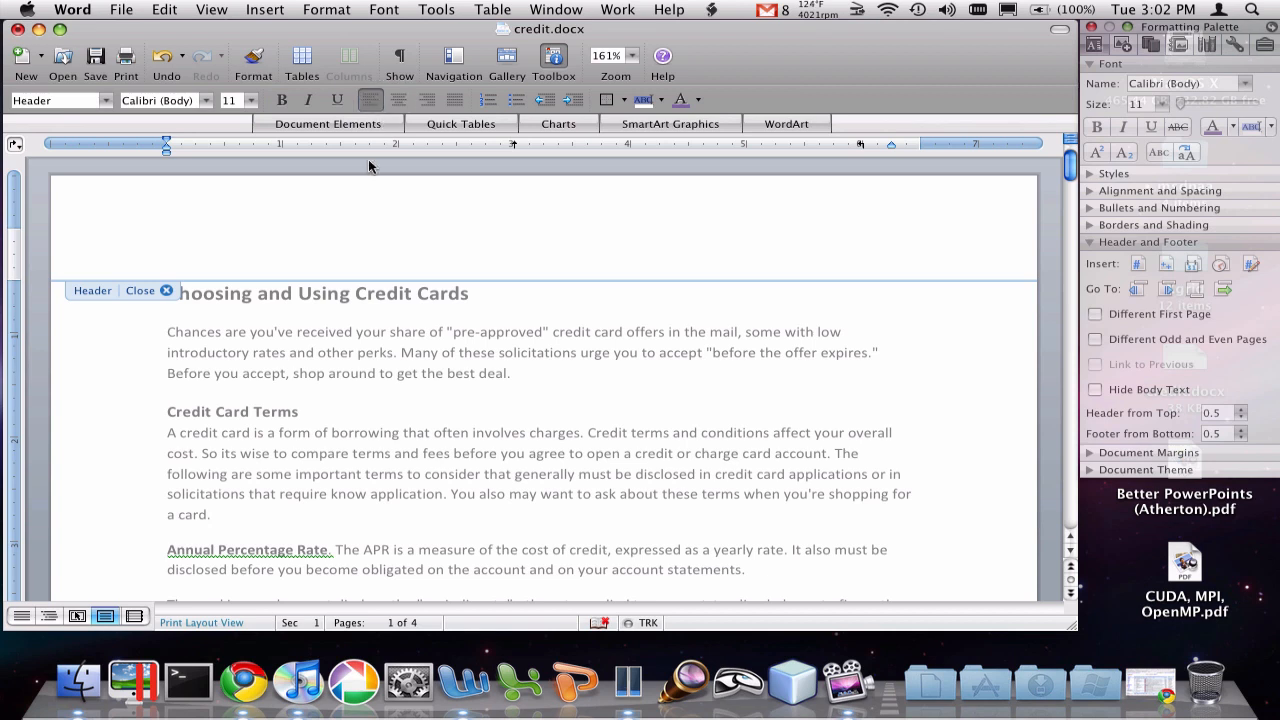
# Step: Type 'Casey' in the header, right-align it, and close the header
pyautogui.write('Casey')
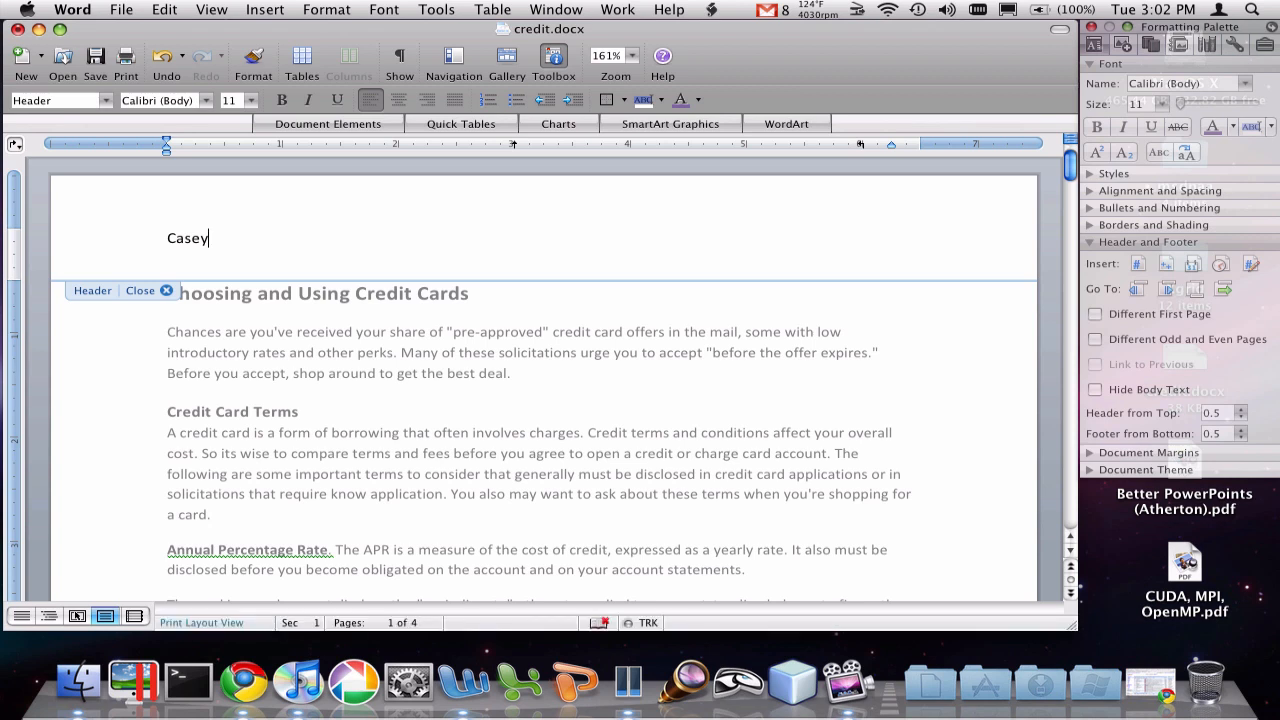
pyautogui.doubleClick(188, 238)
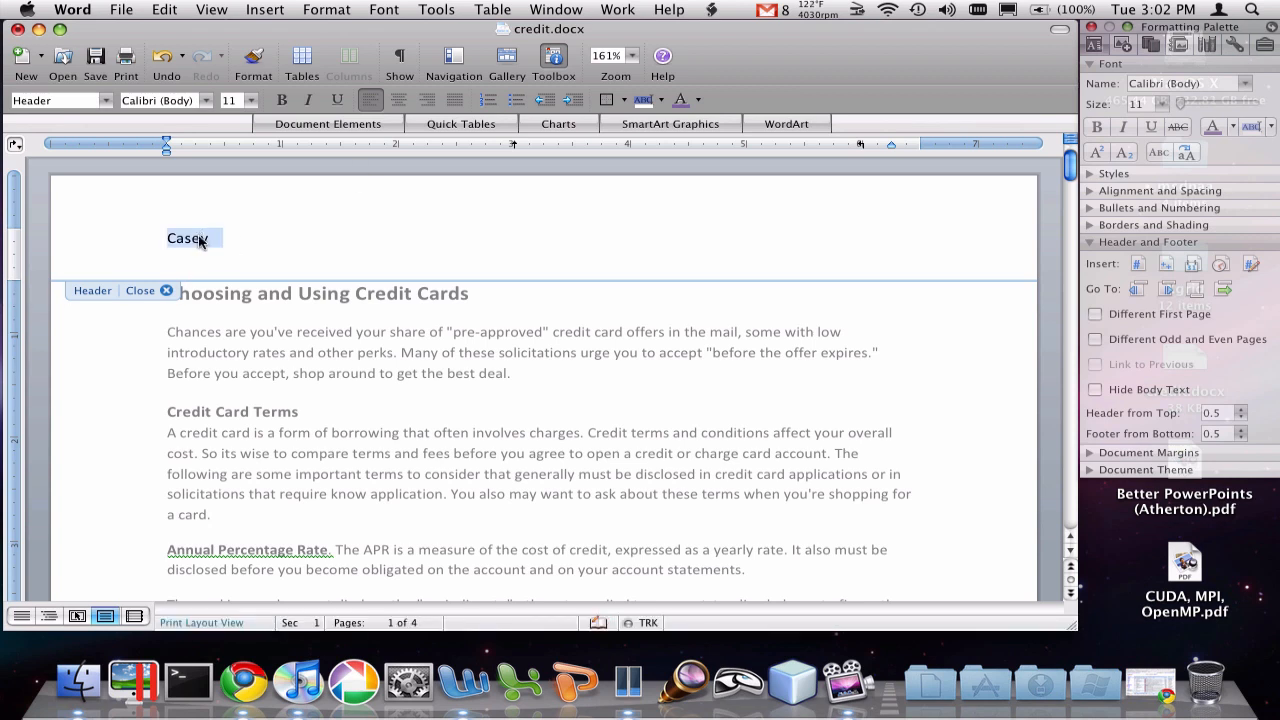
pyautogui.click(426, 99)
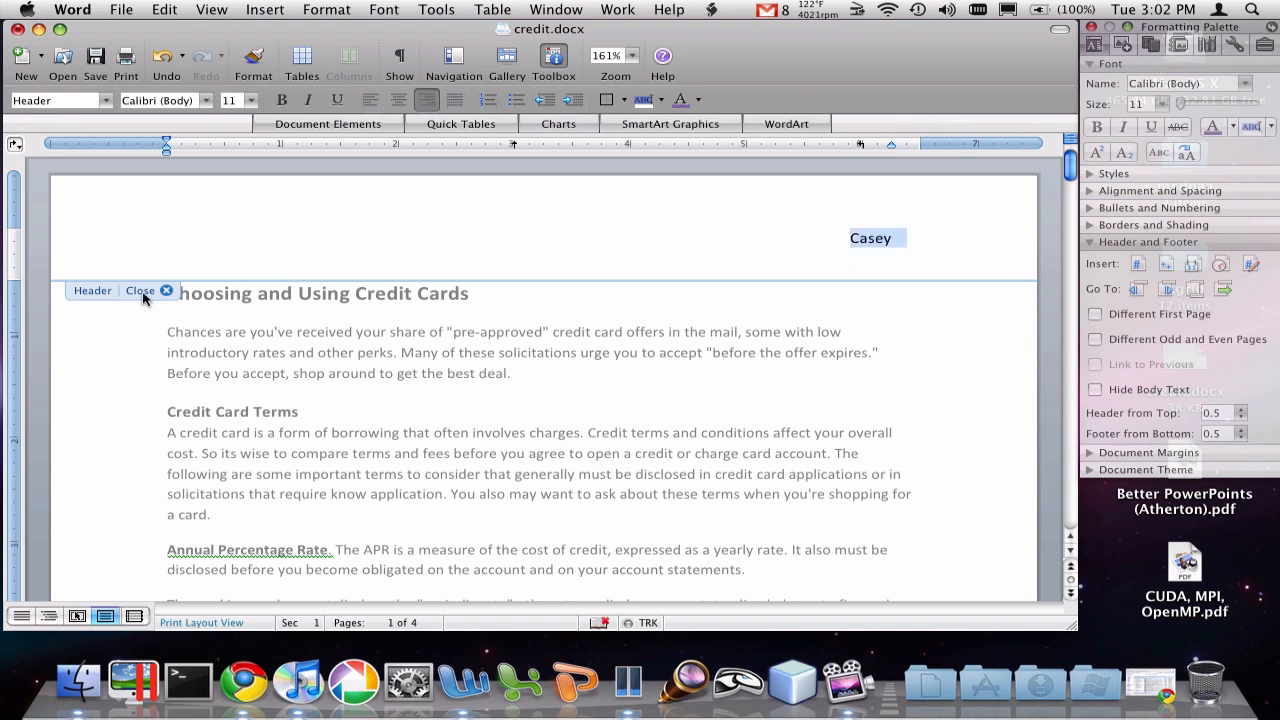
pyautogui.click(140, 290)
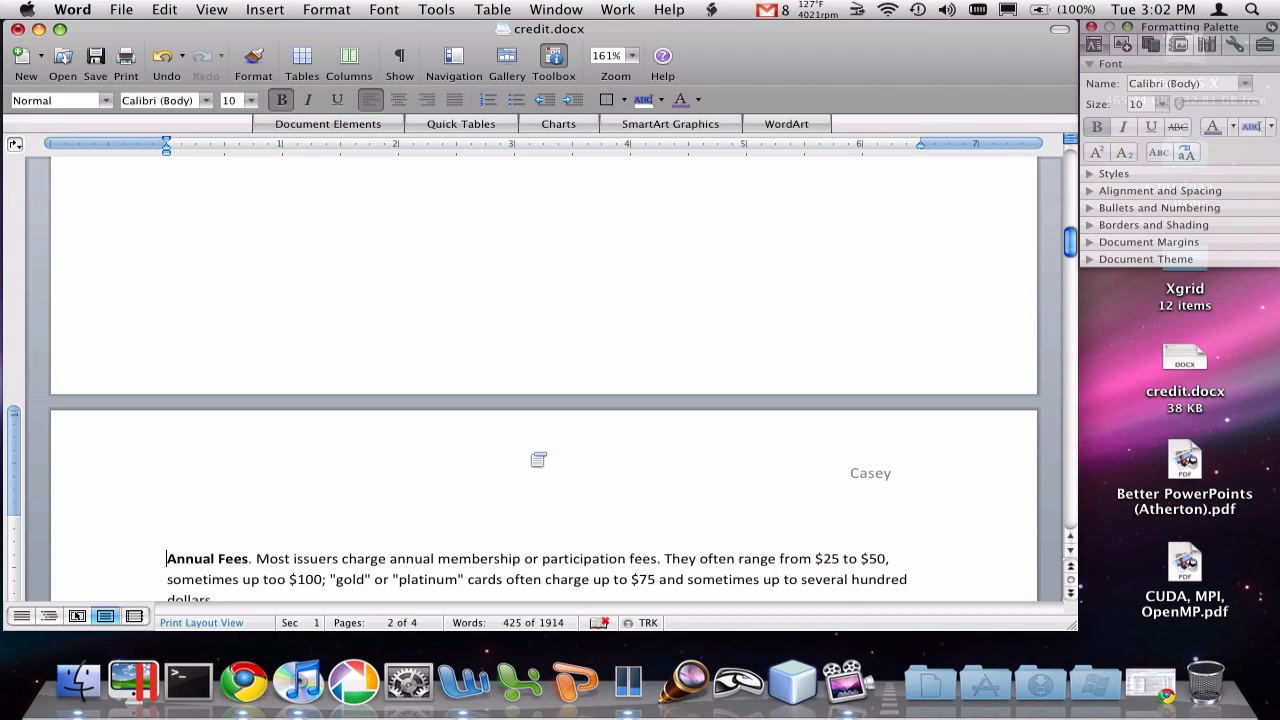
pyautogui.scroll(-3)
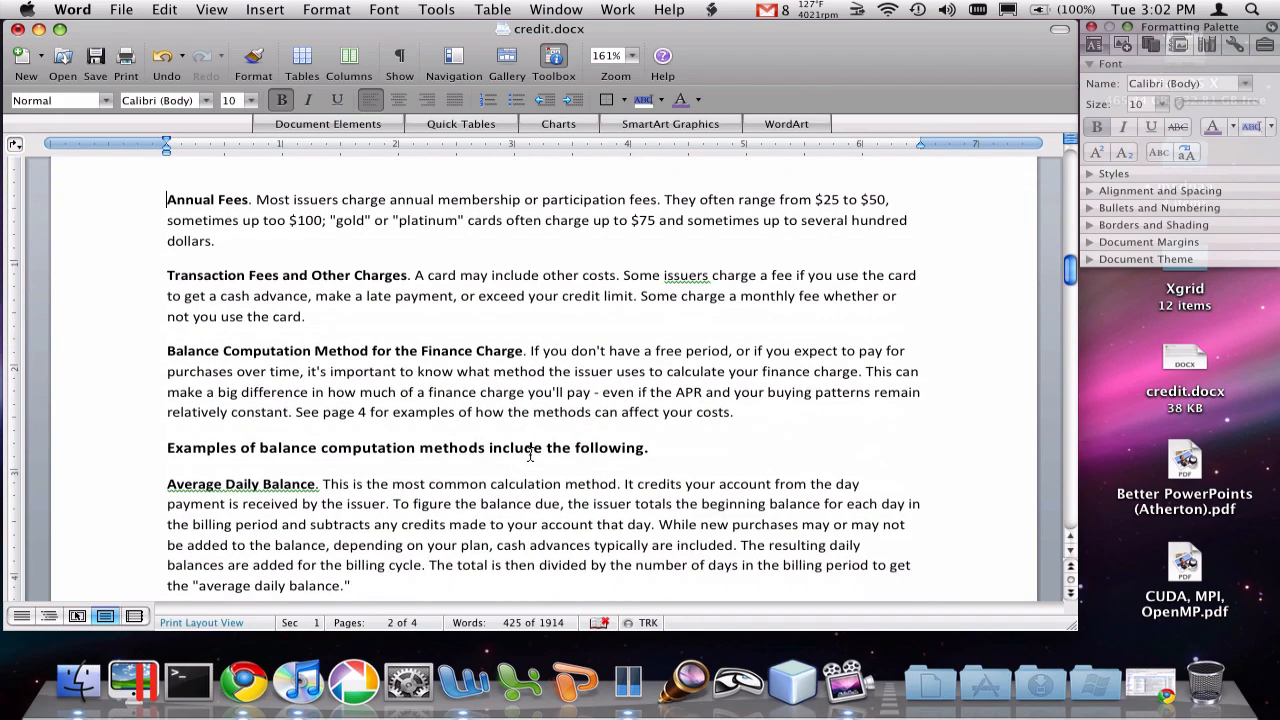
pyautogui.scroll(-3)
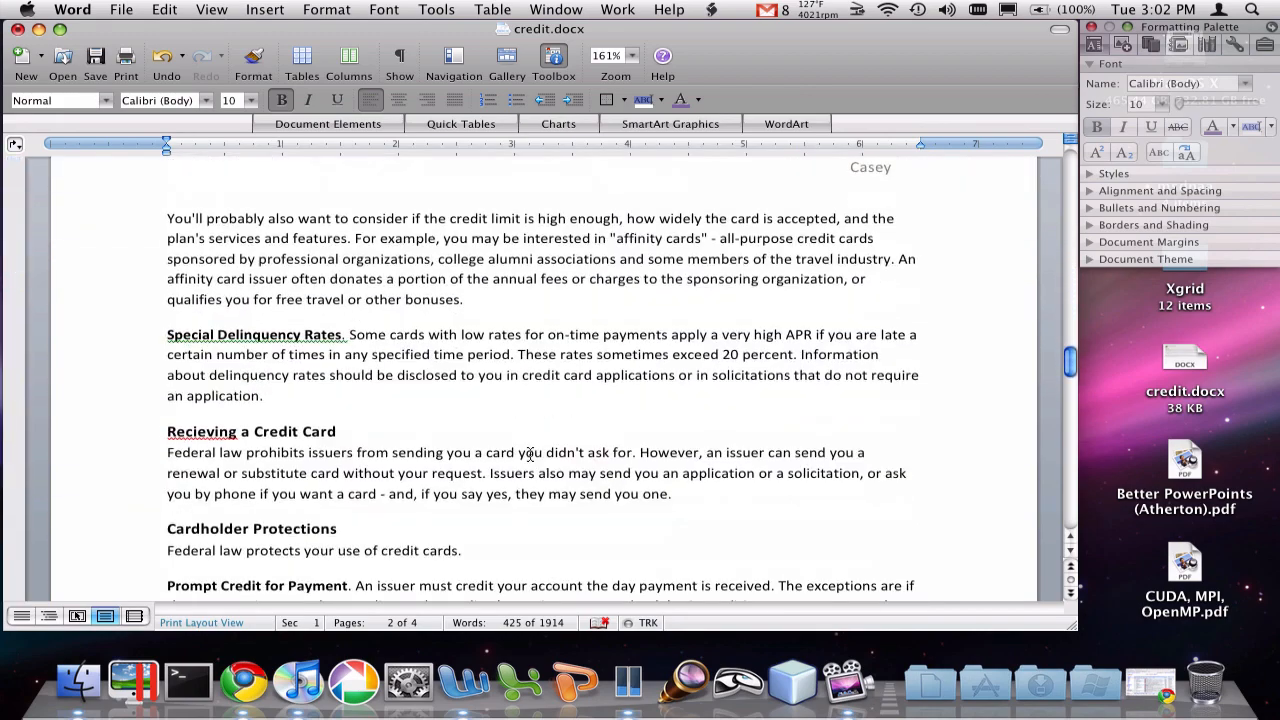
pyautogui.scroll(-3)
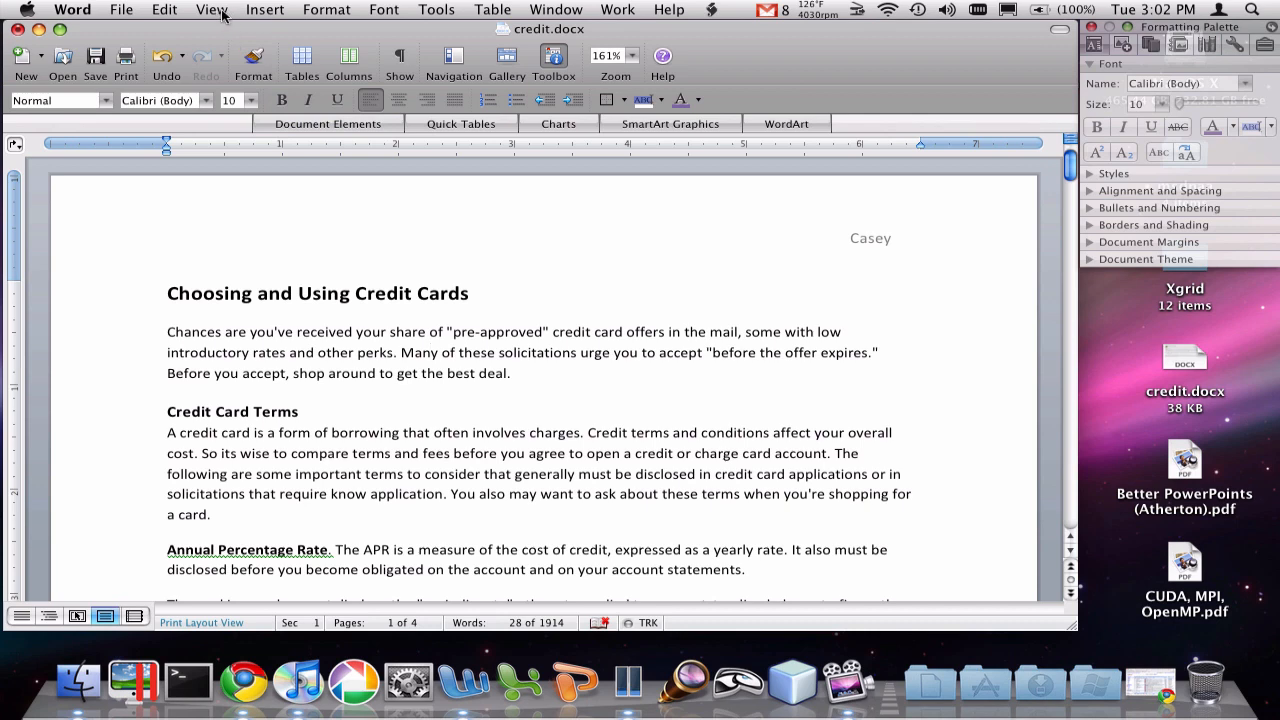
# Step: Insert a page number positioned at the top of the page, beside Casey
pyautogui.click(265, 9)
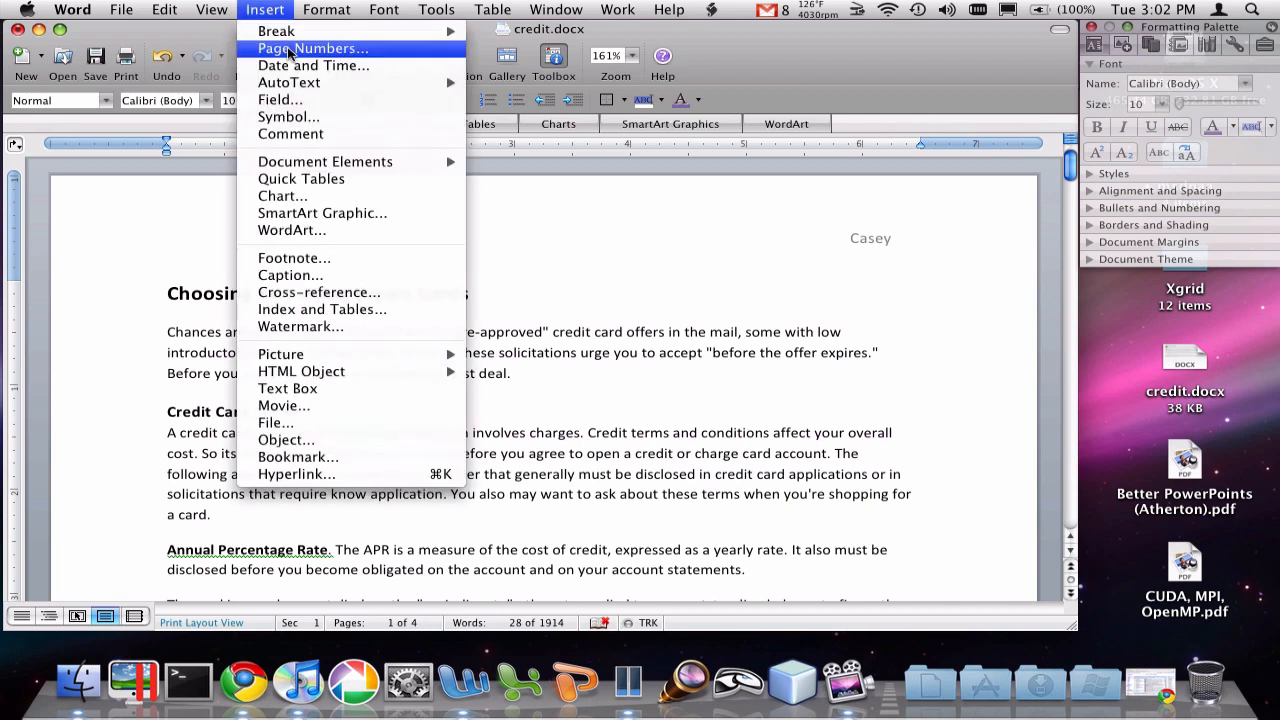
pyautogui.click(314, 48)
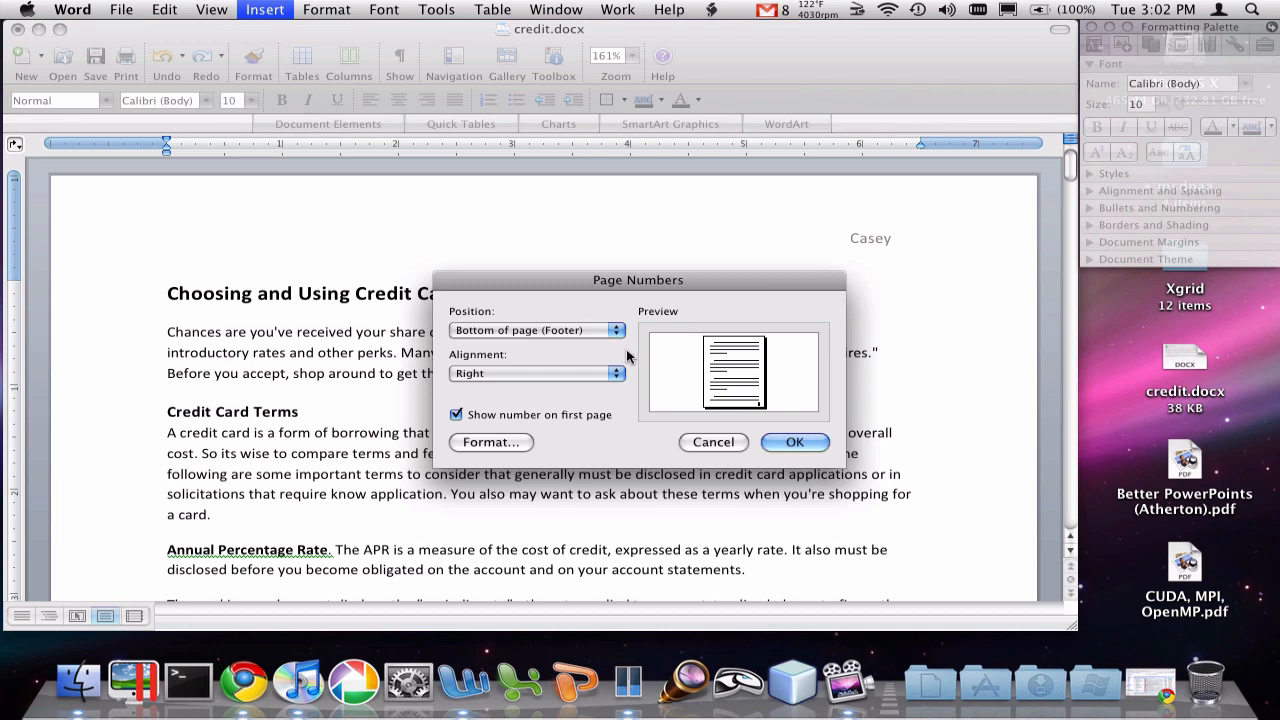
pyautogui.click(537, 330)
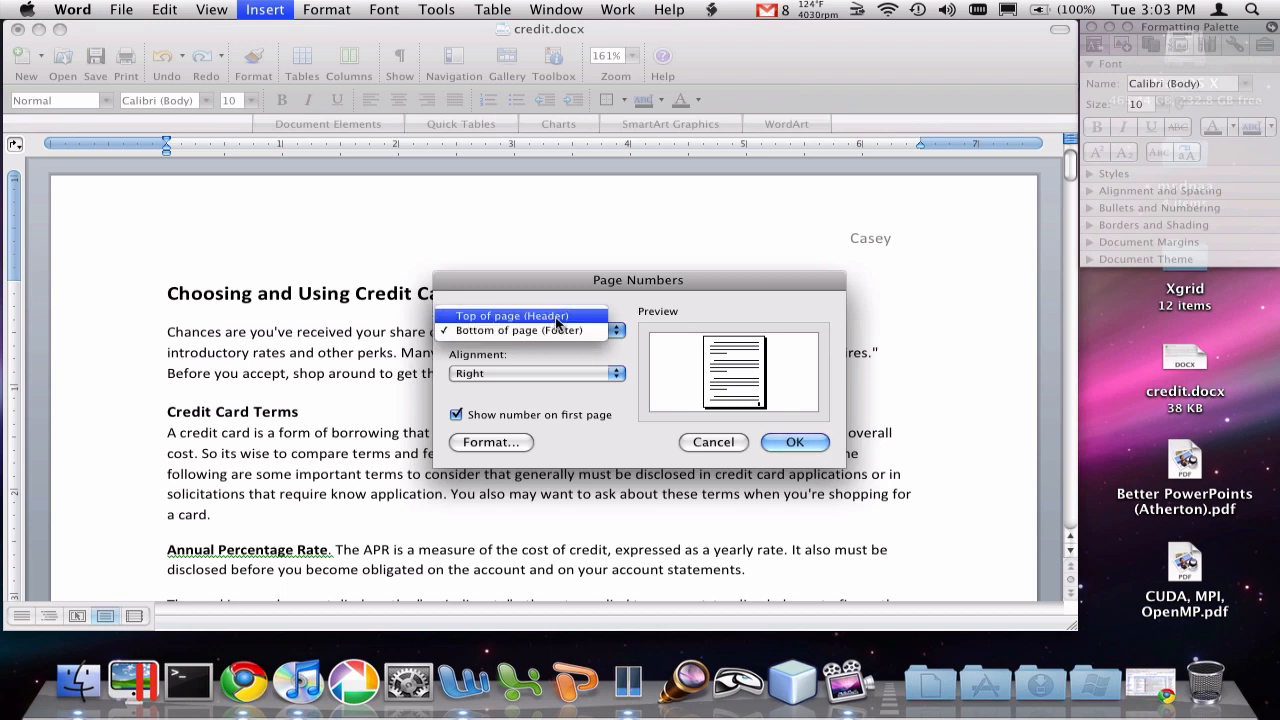
pyautogui.click(512, 316)
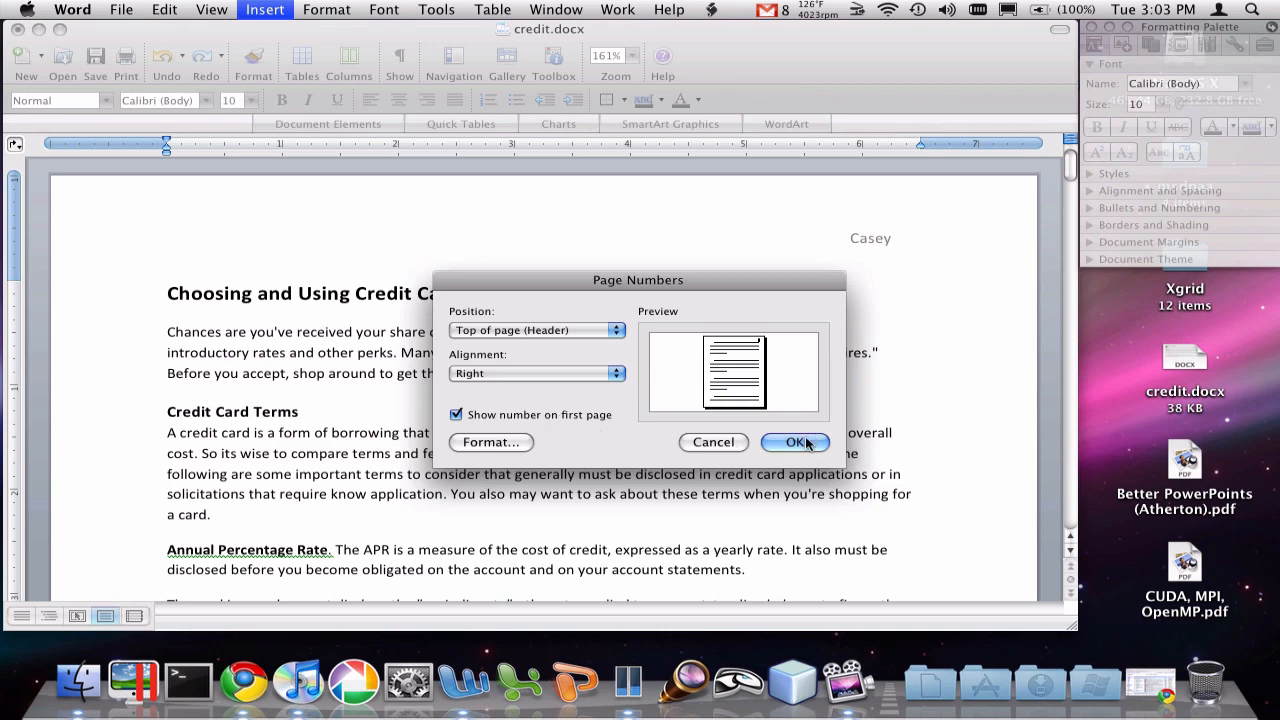
pyautogui.click(795, 442)
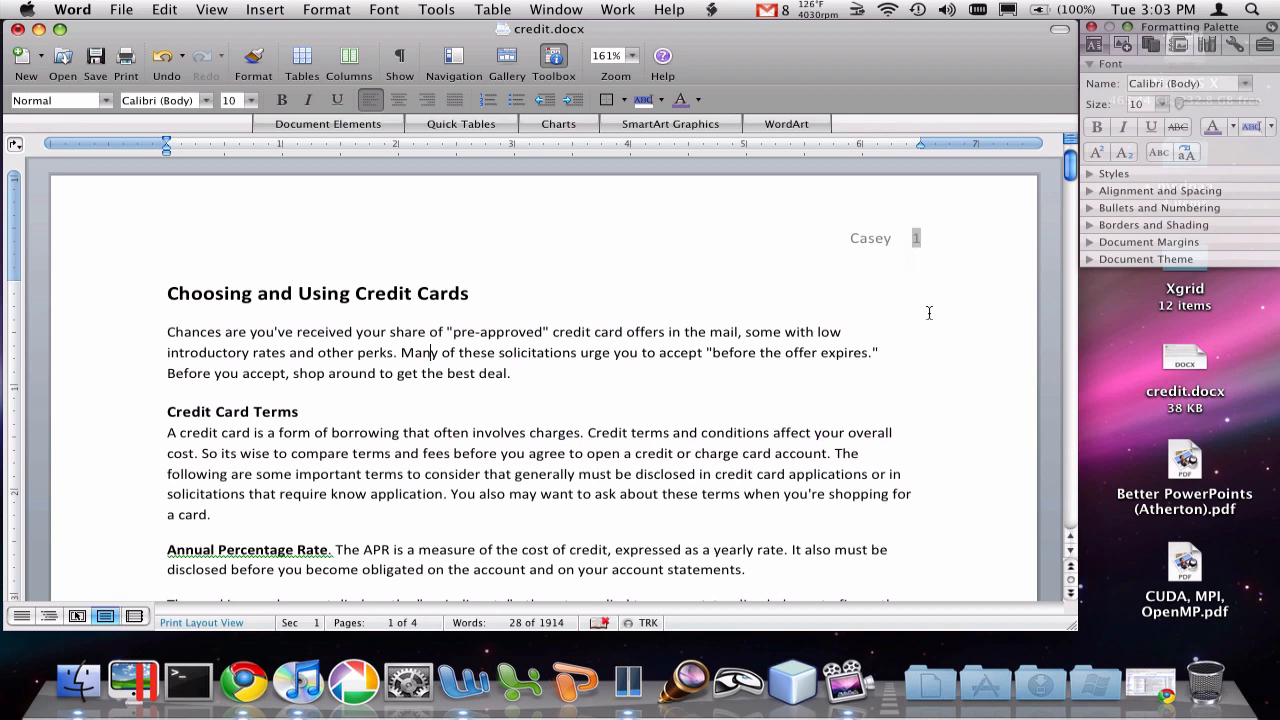
pyautogui.scroll(-3)
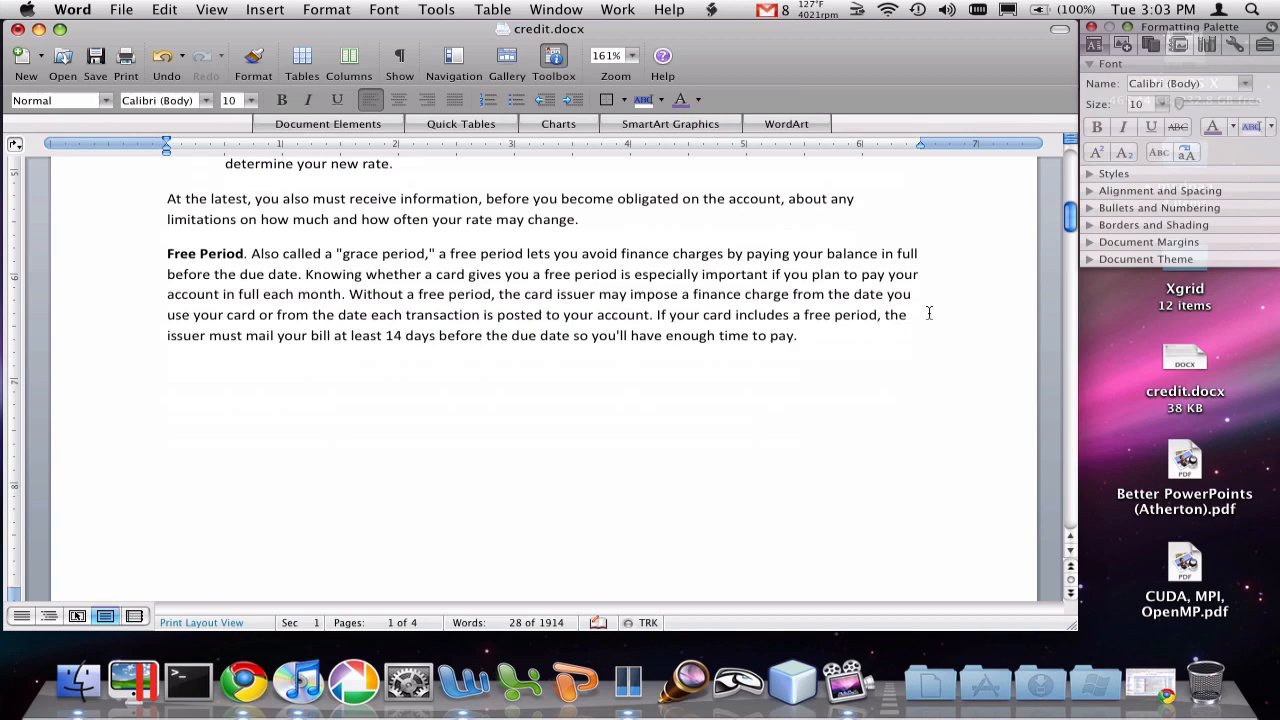
pyautogui.scroll(-3)
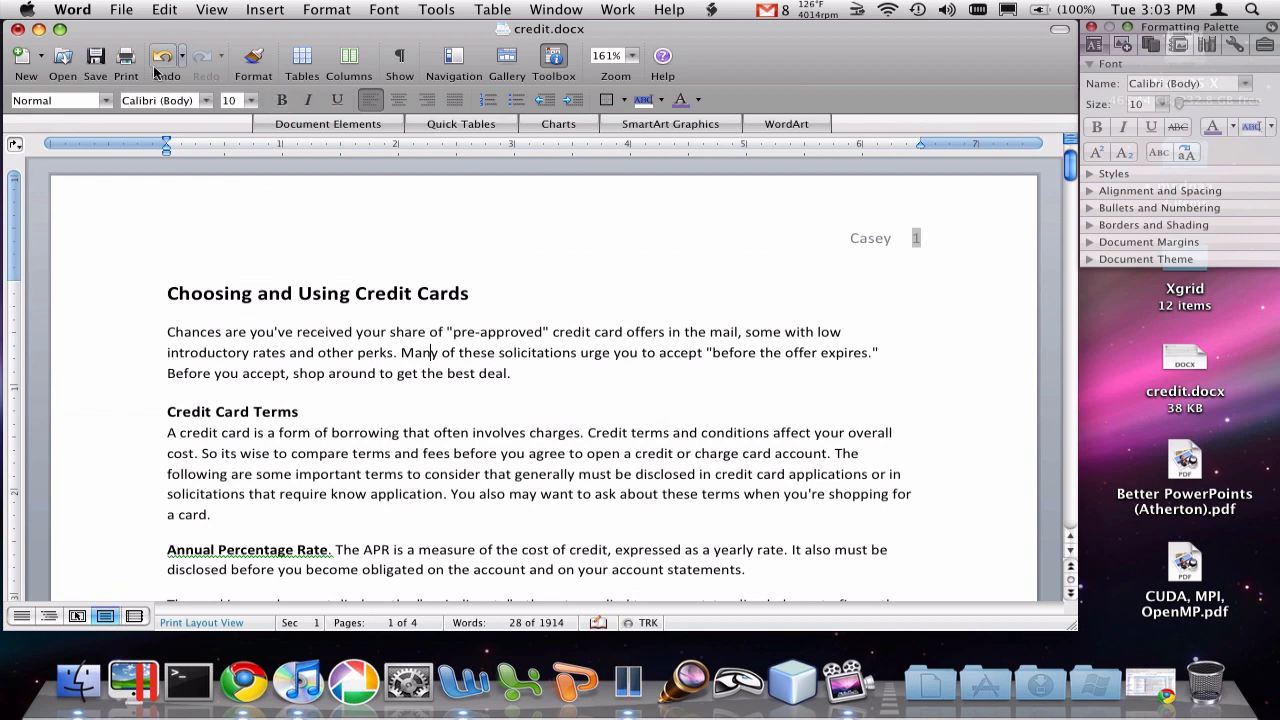
# Step: Undo the header number and set page numbering to 1, 2, 3 format starting at 1
pyautogui.click(165, 57)
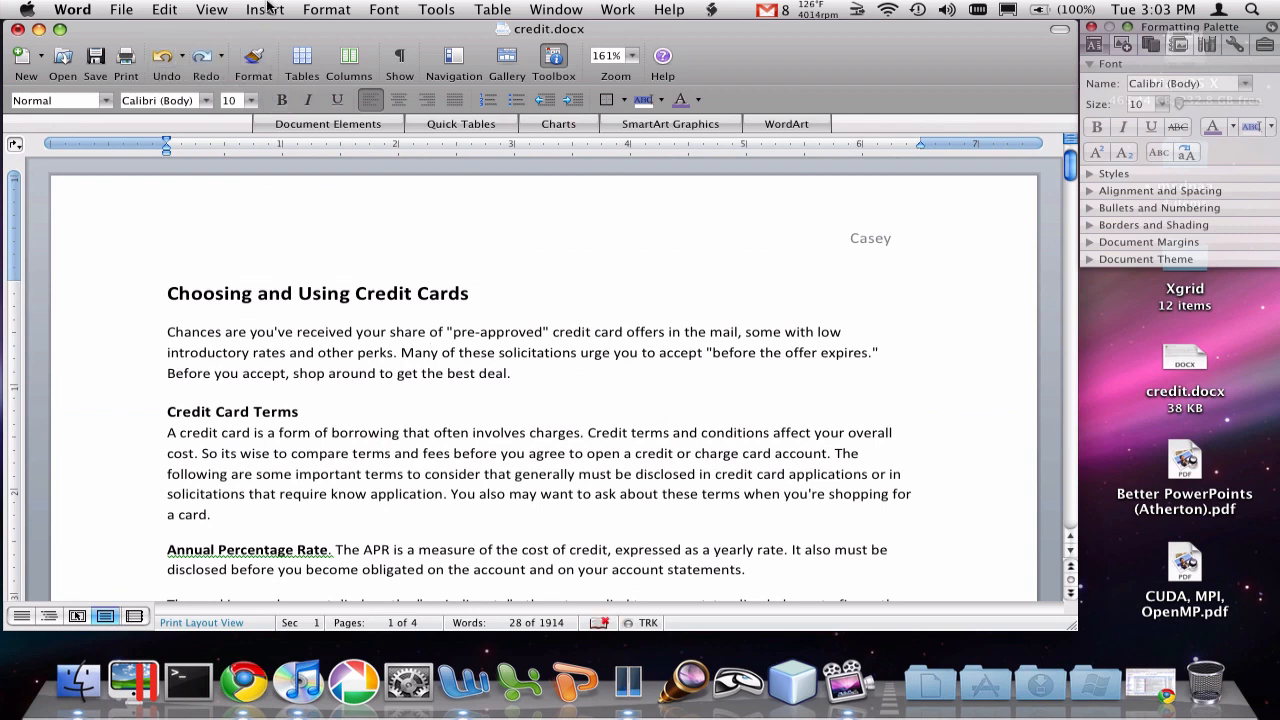
pyautogui.click(264, 9)
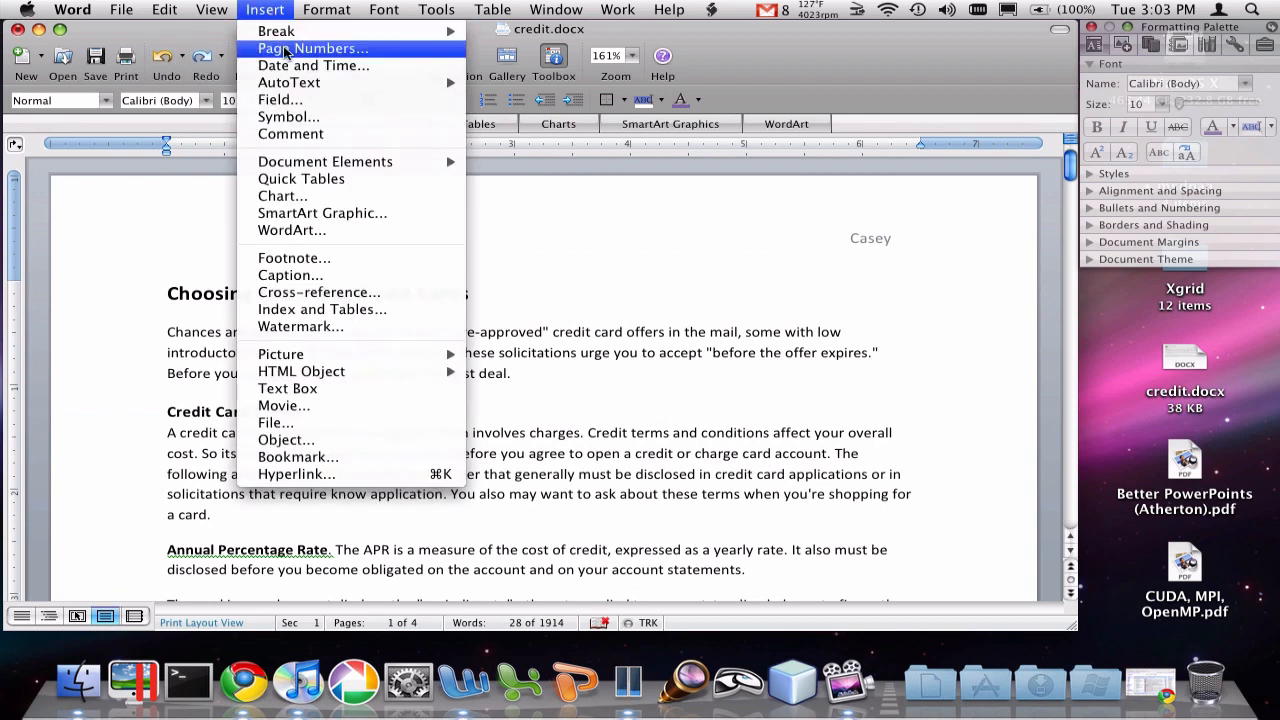
pyautogui.click(319, 48)
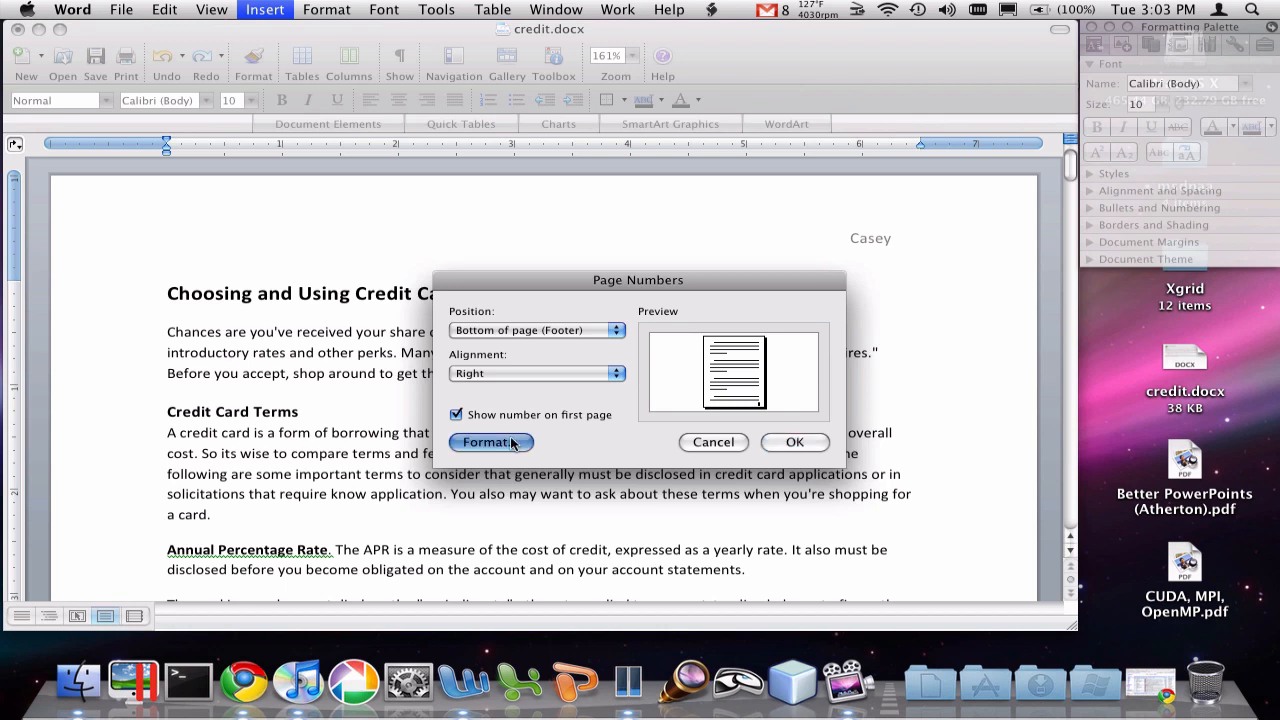
pyautogui.click(490, 442)
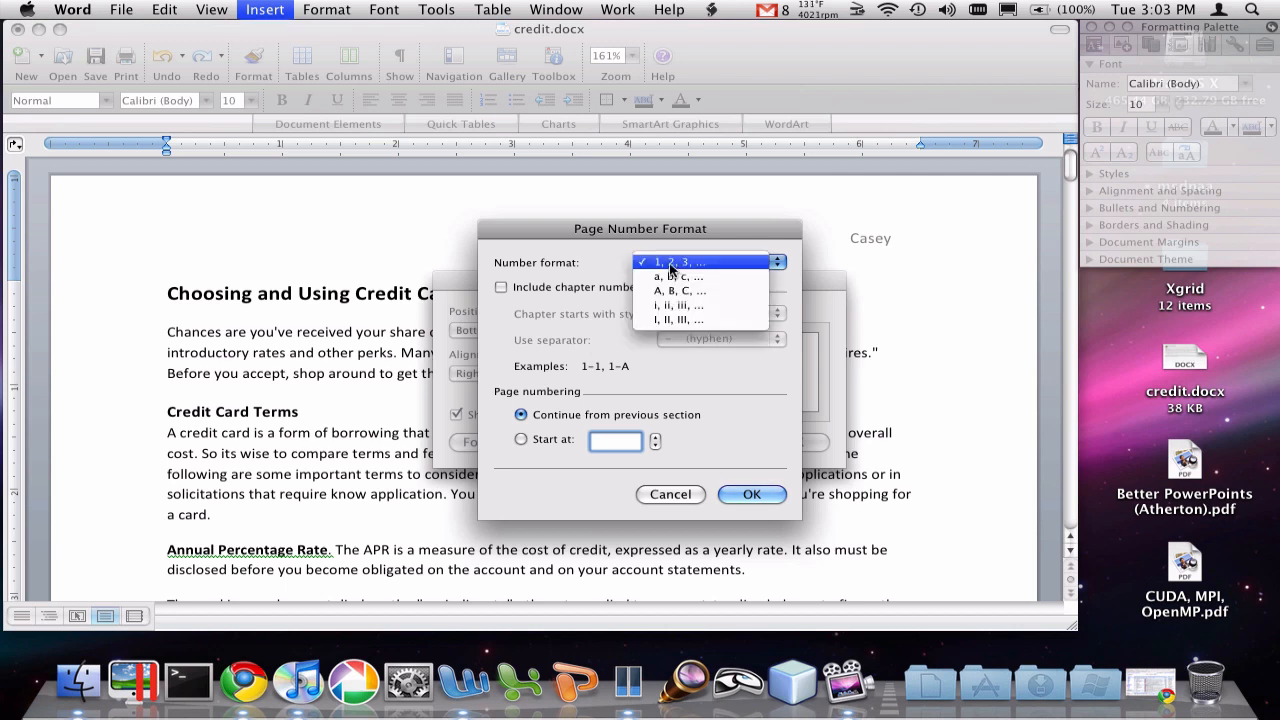
pyautogui.moveTo(728, 261)
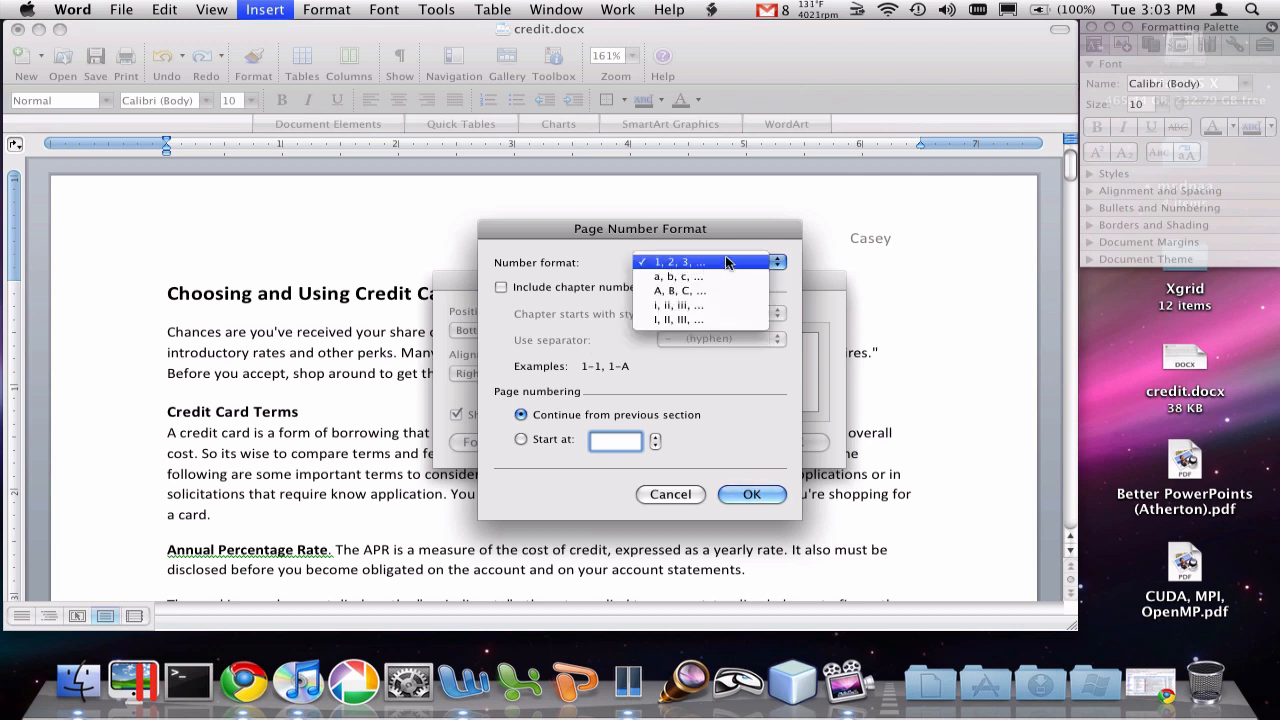
pyautogui.click(681, 262)
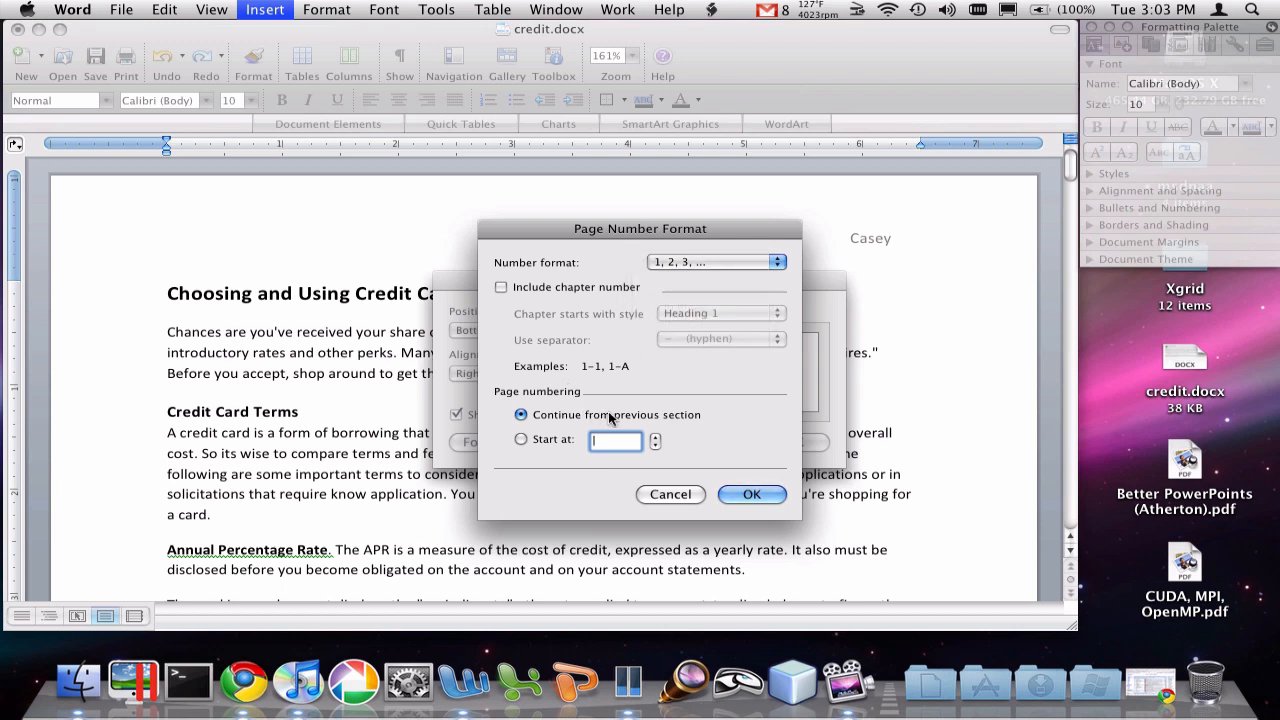
pyautogui.moveTo(652, 414)
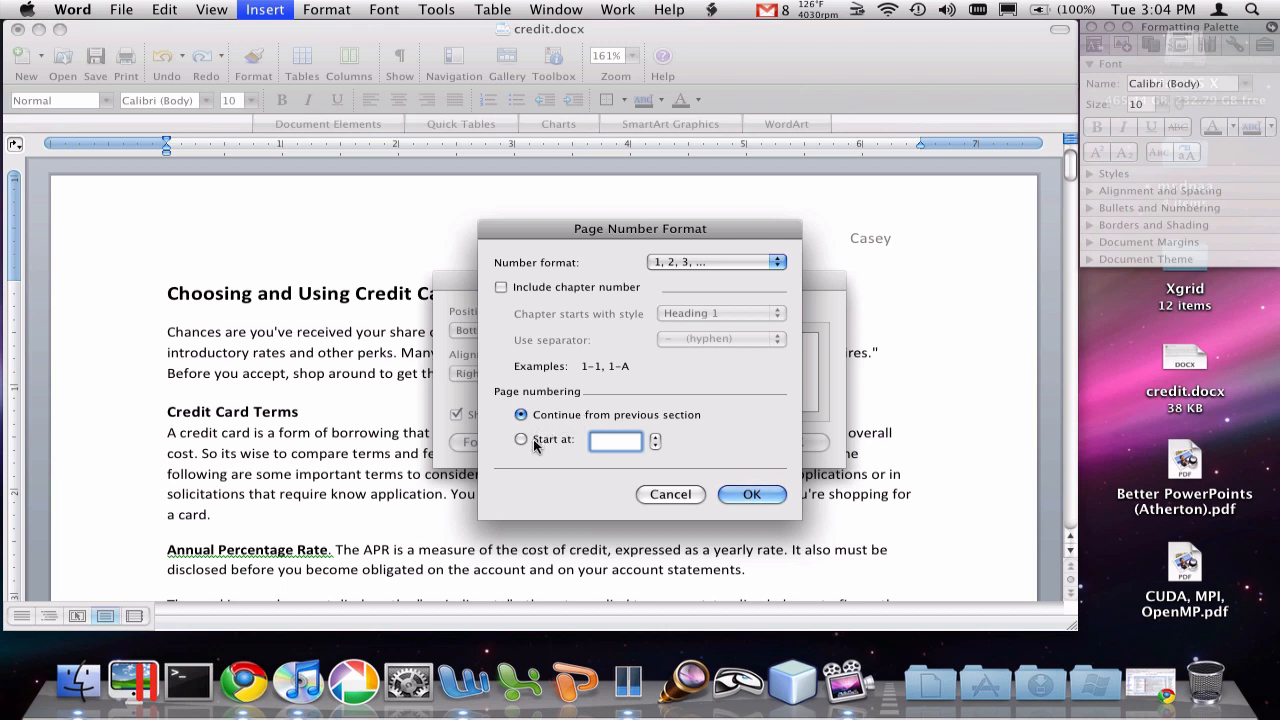
pyautogui.click(520, 439)
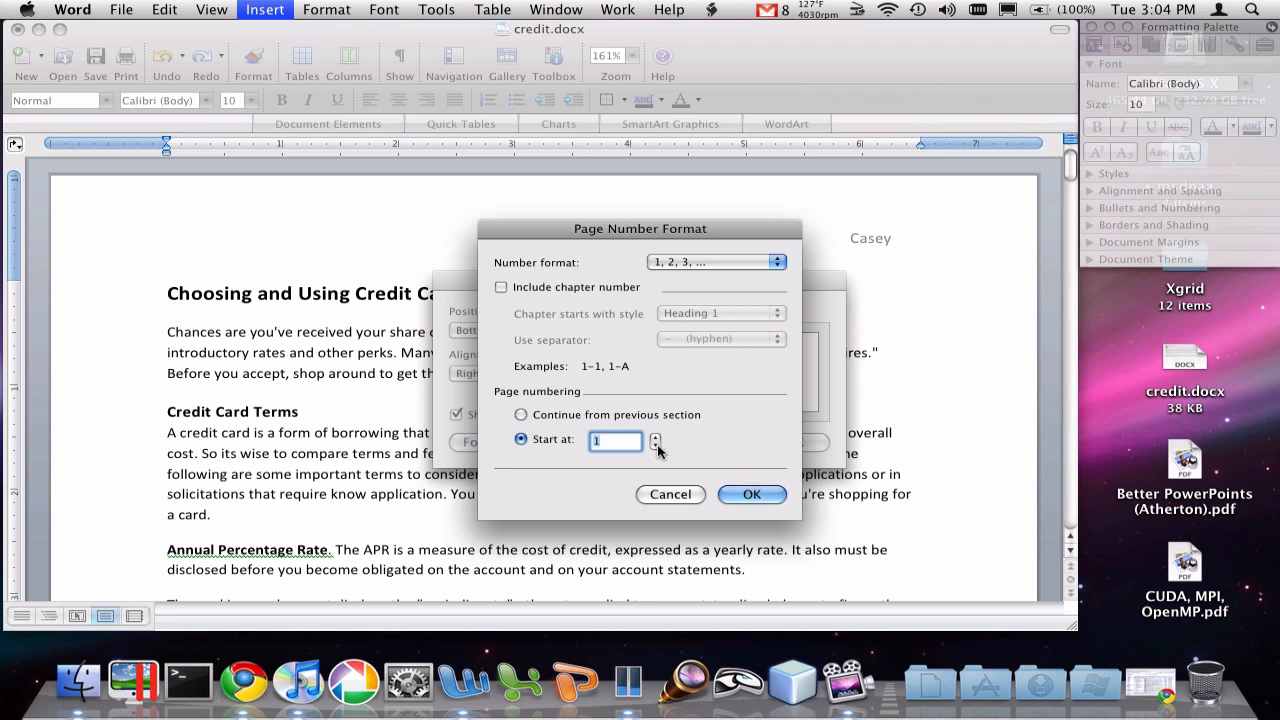
pyautogui.click(655, 445)
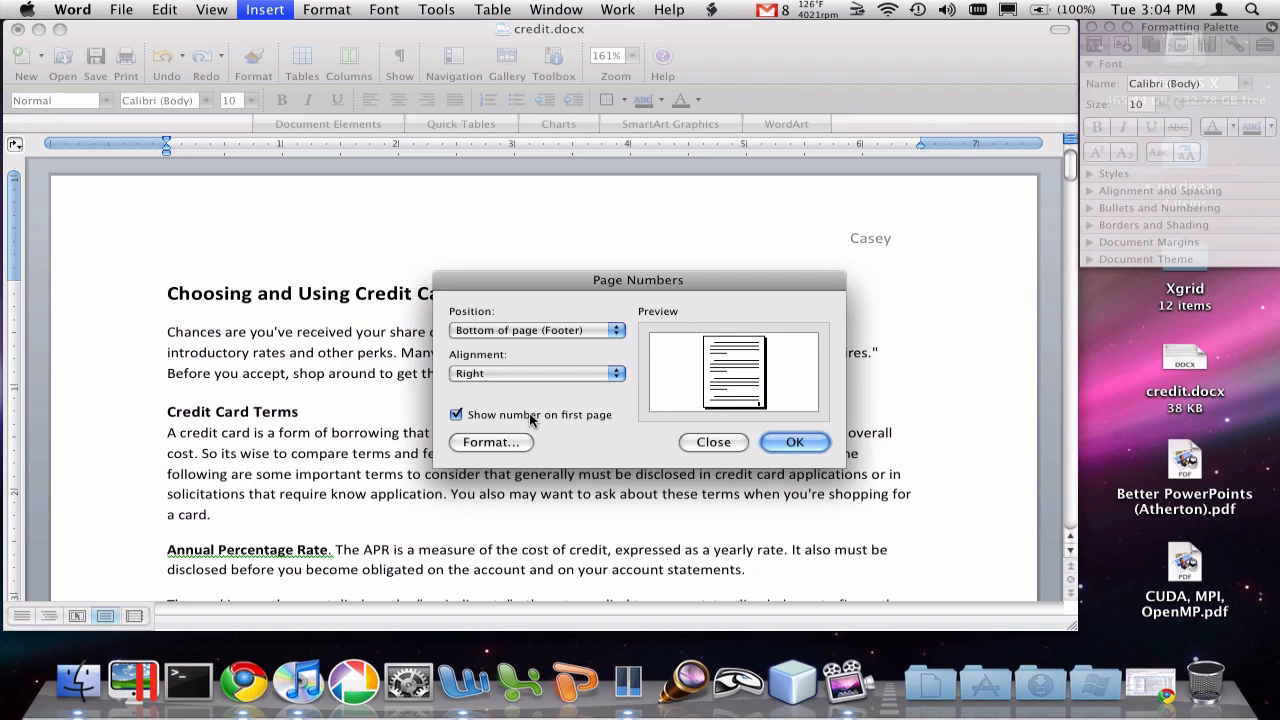
pyautogui.click(456, 415)
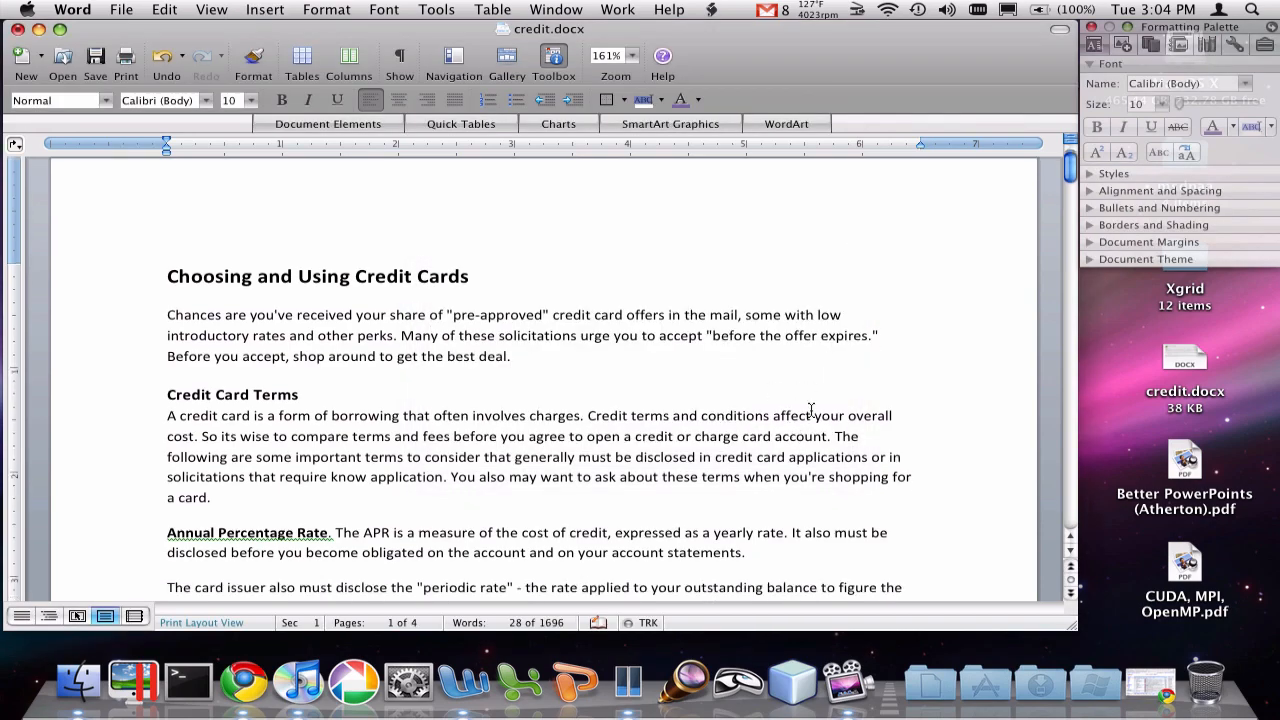
pyautogui.scroll(-3)
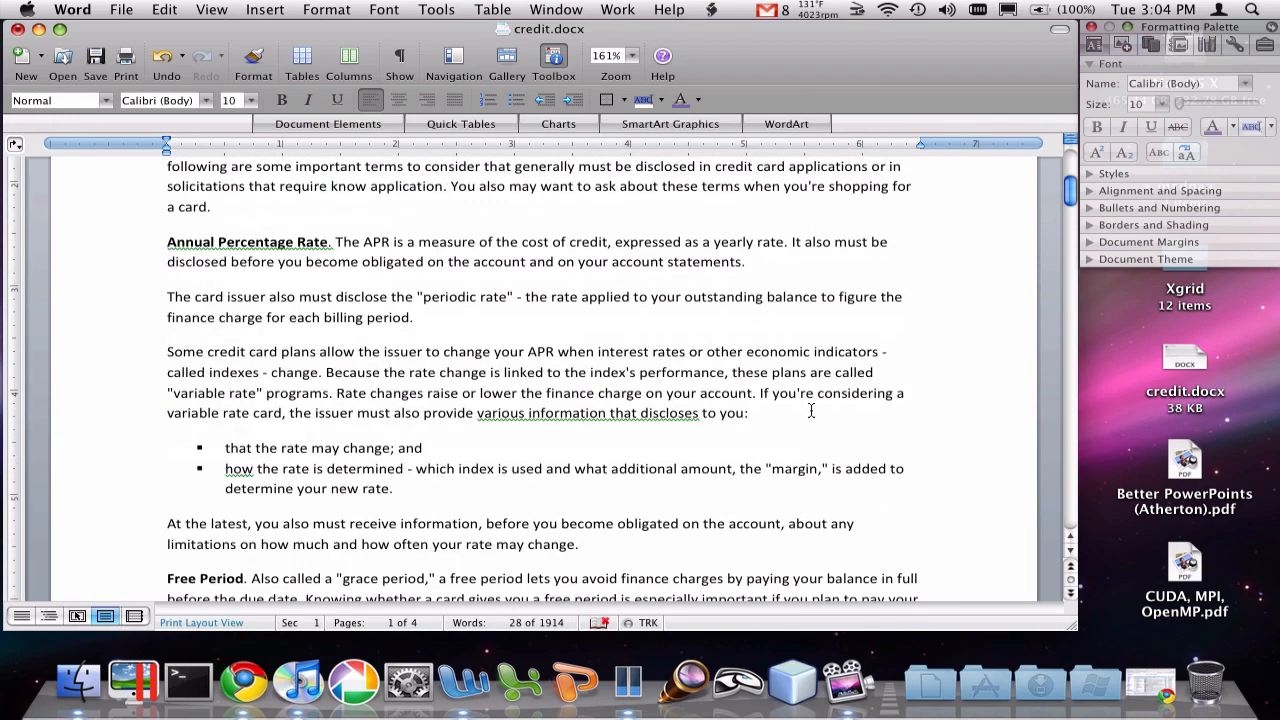
pyautogui.scroll(-3)
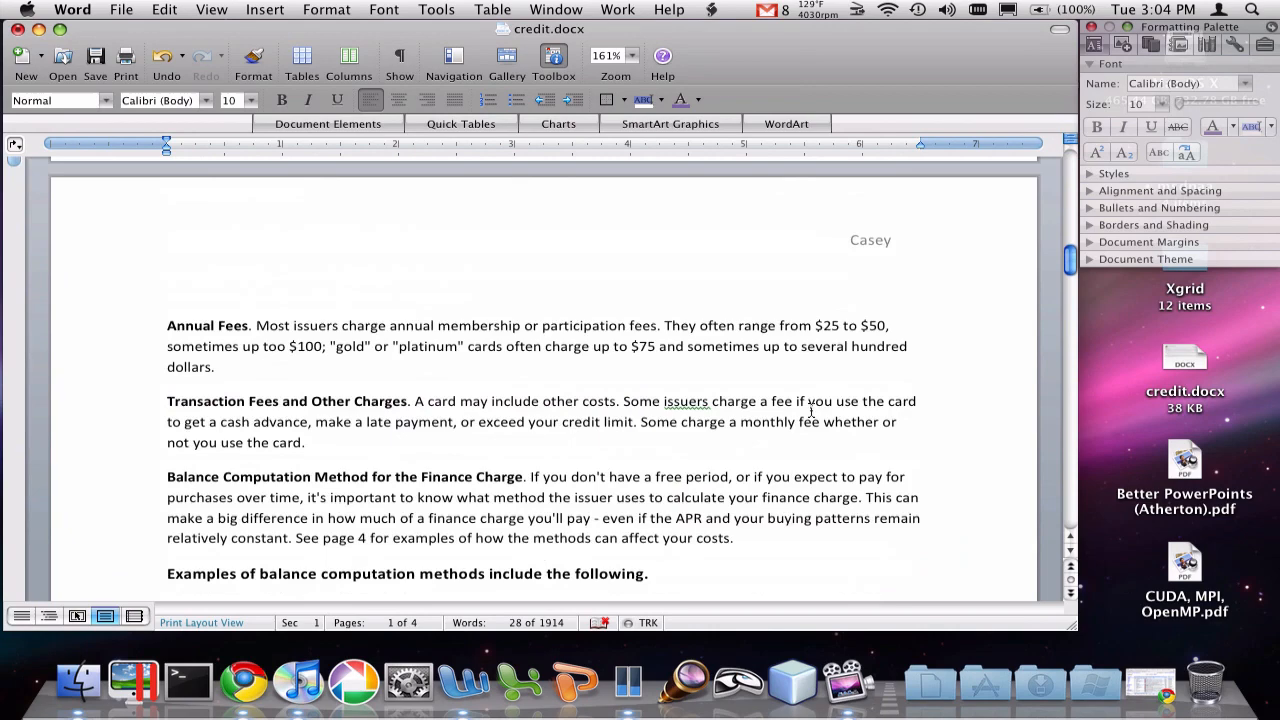
pyautogui.scroll(-3)
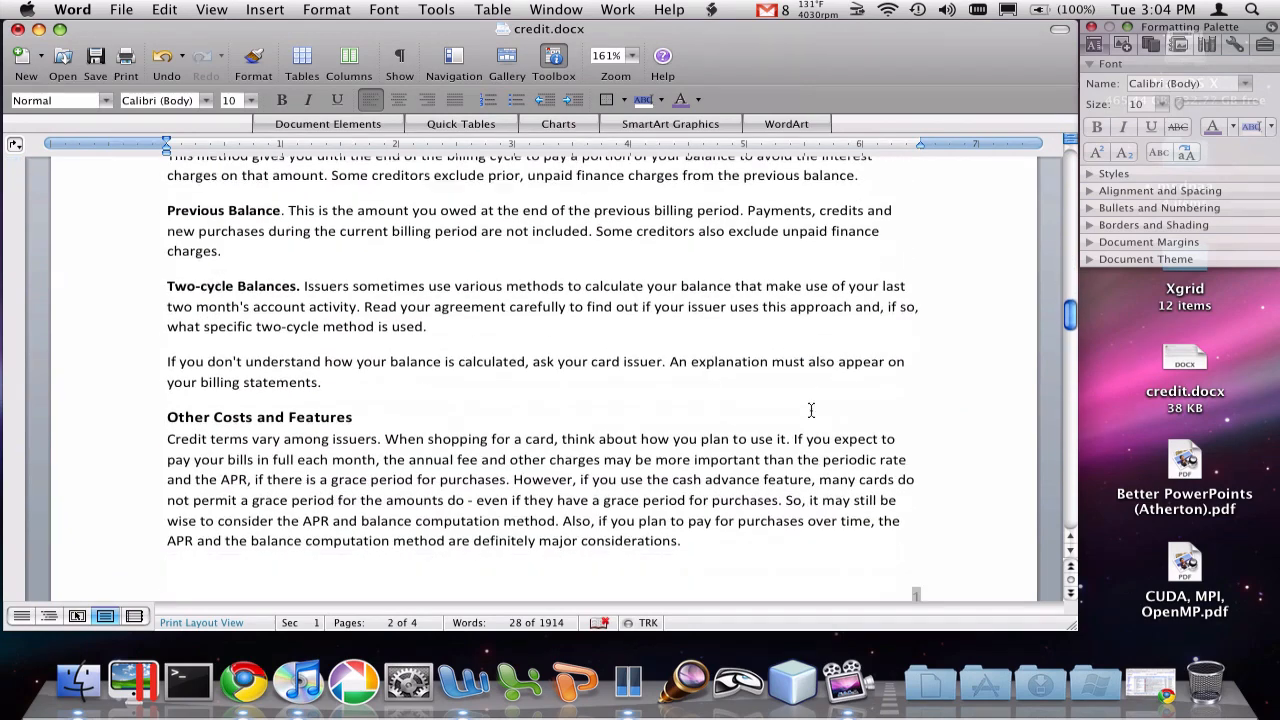
pyautogui.scroll(-3)
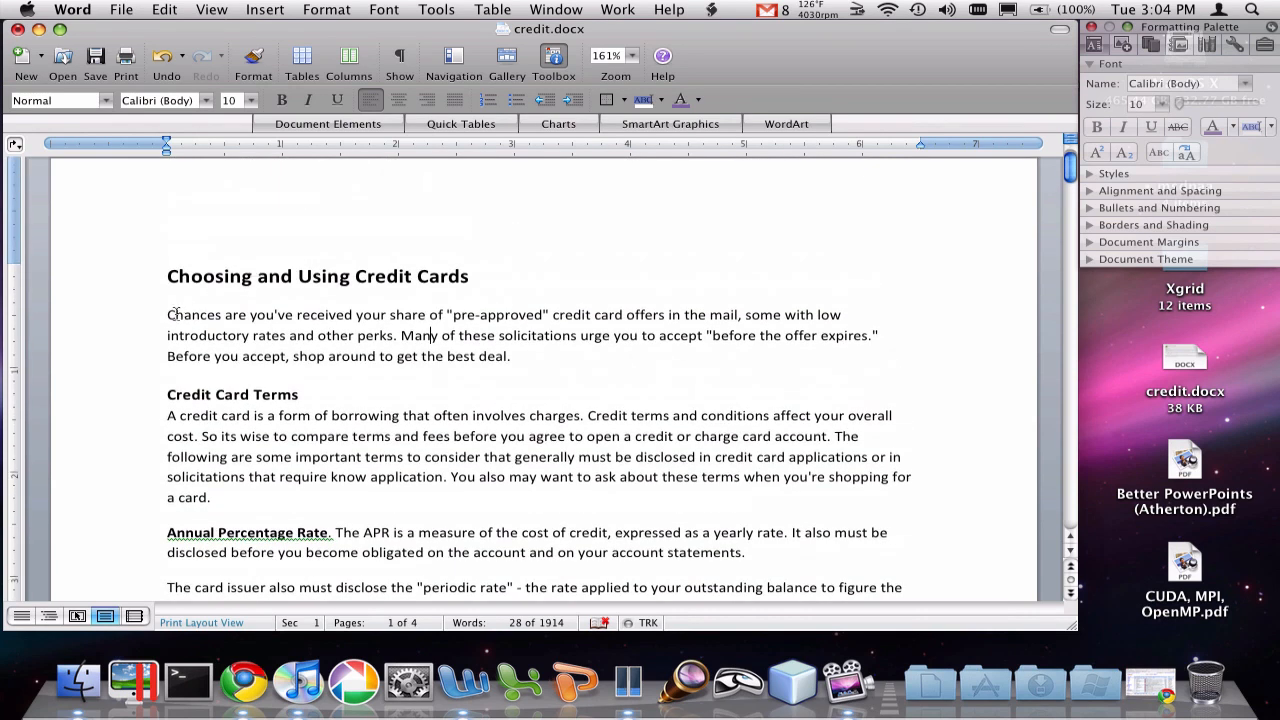
# Step: Select the article's opening paragraphs and apply a much larger line spacing
pyautogui.moveTo(167, 314); pyautogui.dragTo(507, 476)
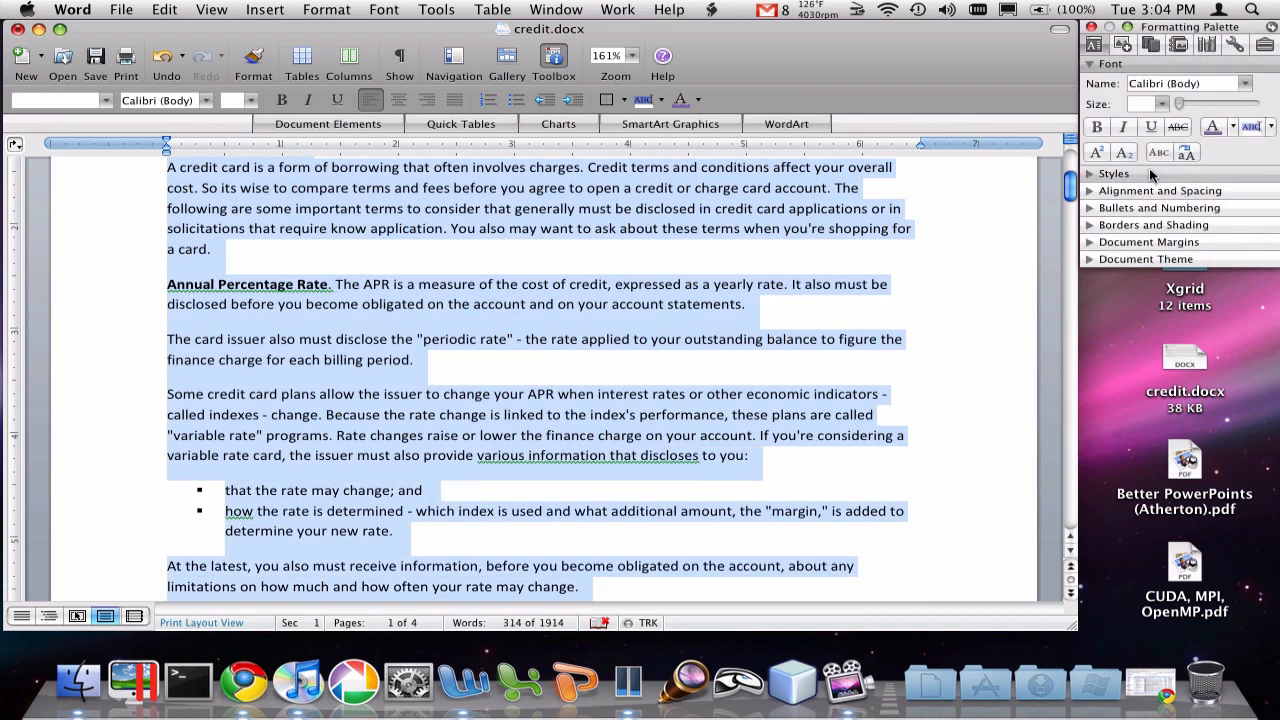
pyautogui.moveTo(1155, 180)
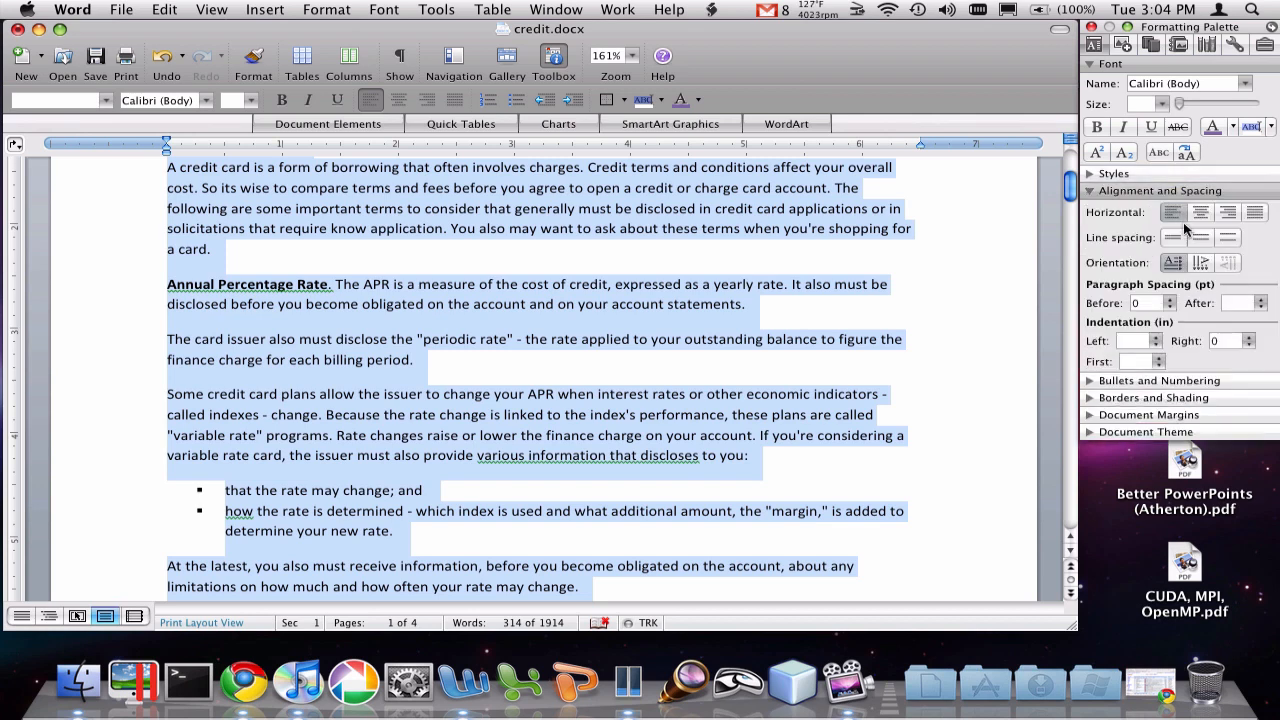
pyautogui.moveTo(1197, 262)
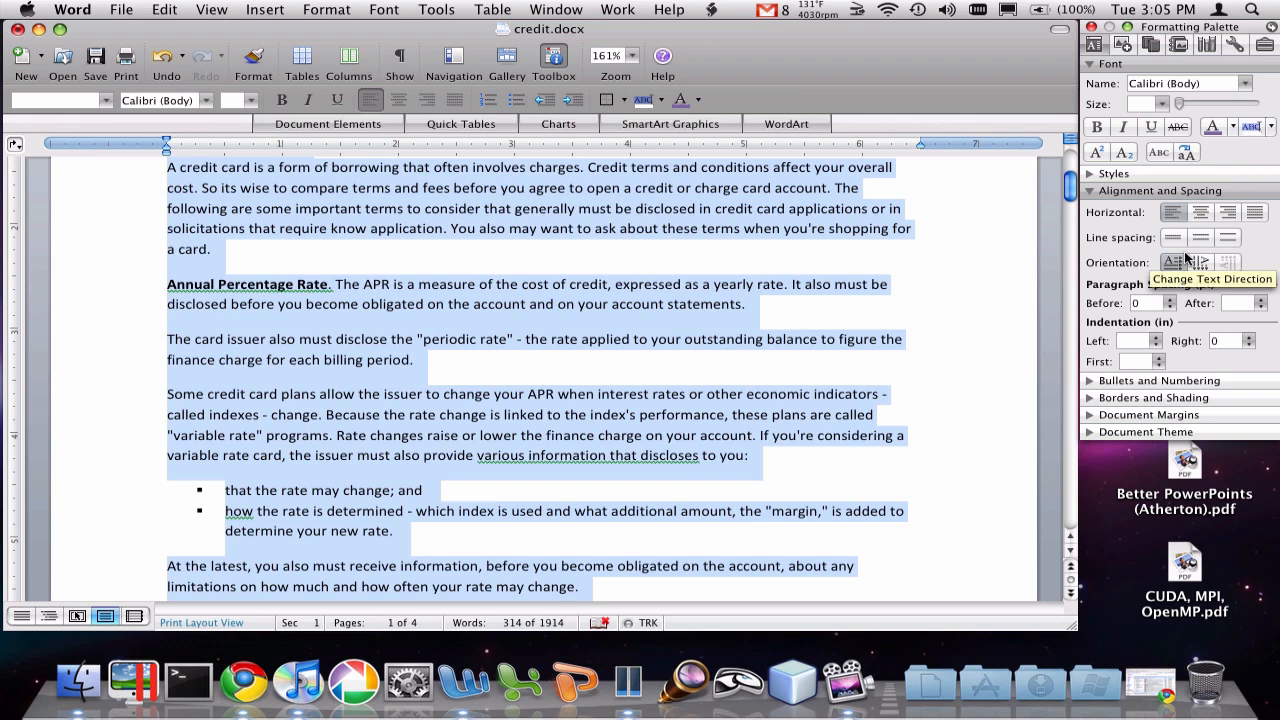
pyautogui.moveTo(1172, 237)
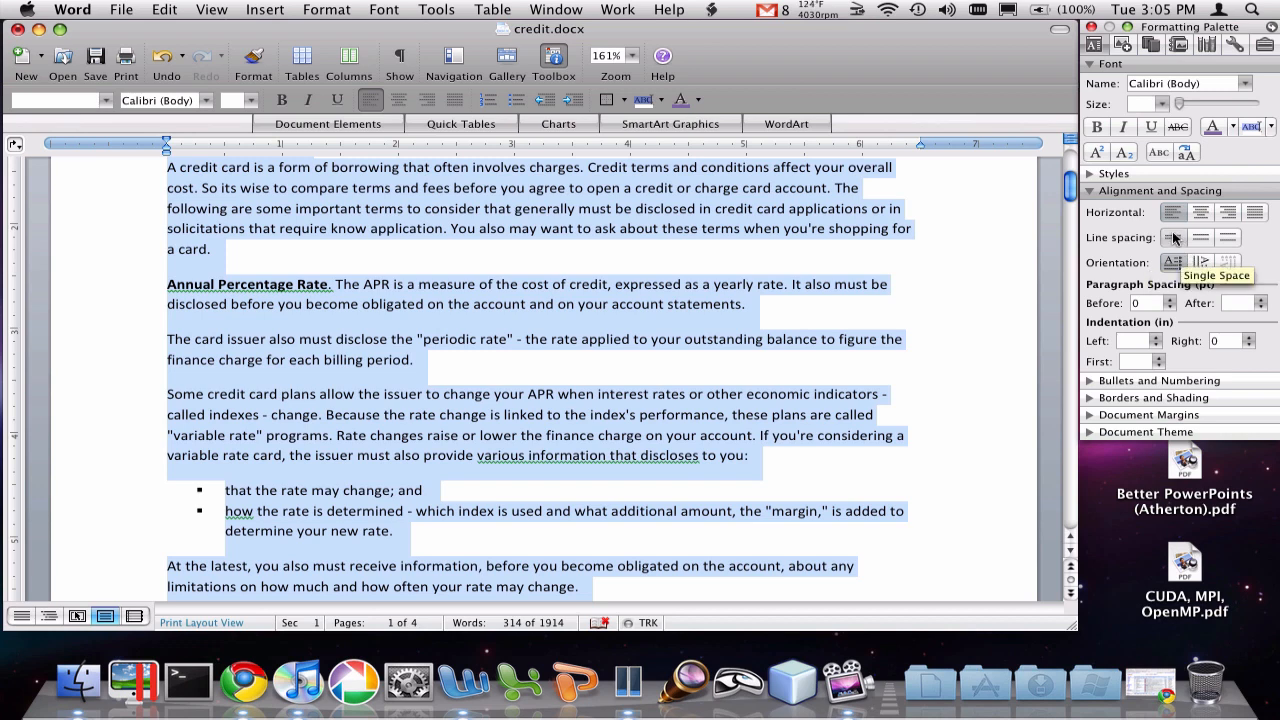
pyautogui.moveTo(1173, 237)
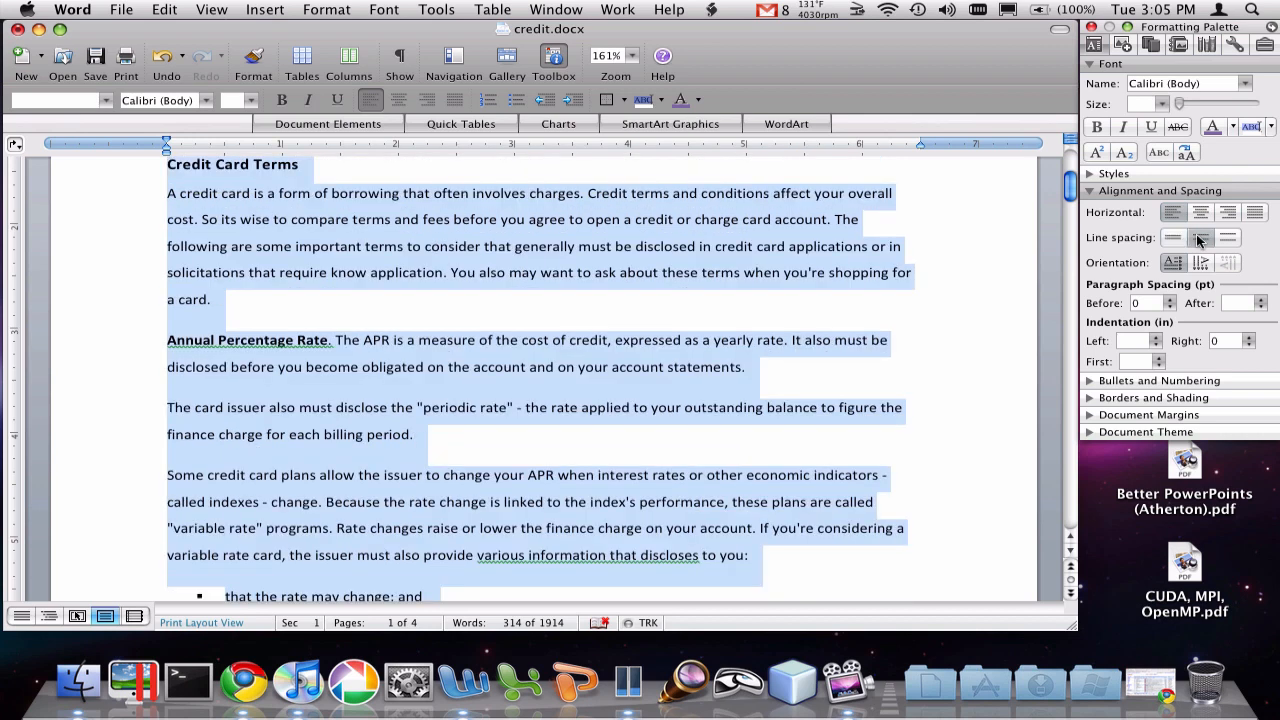
pyautogui.click(1228, 237)
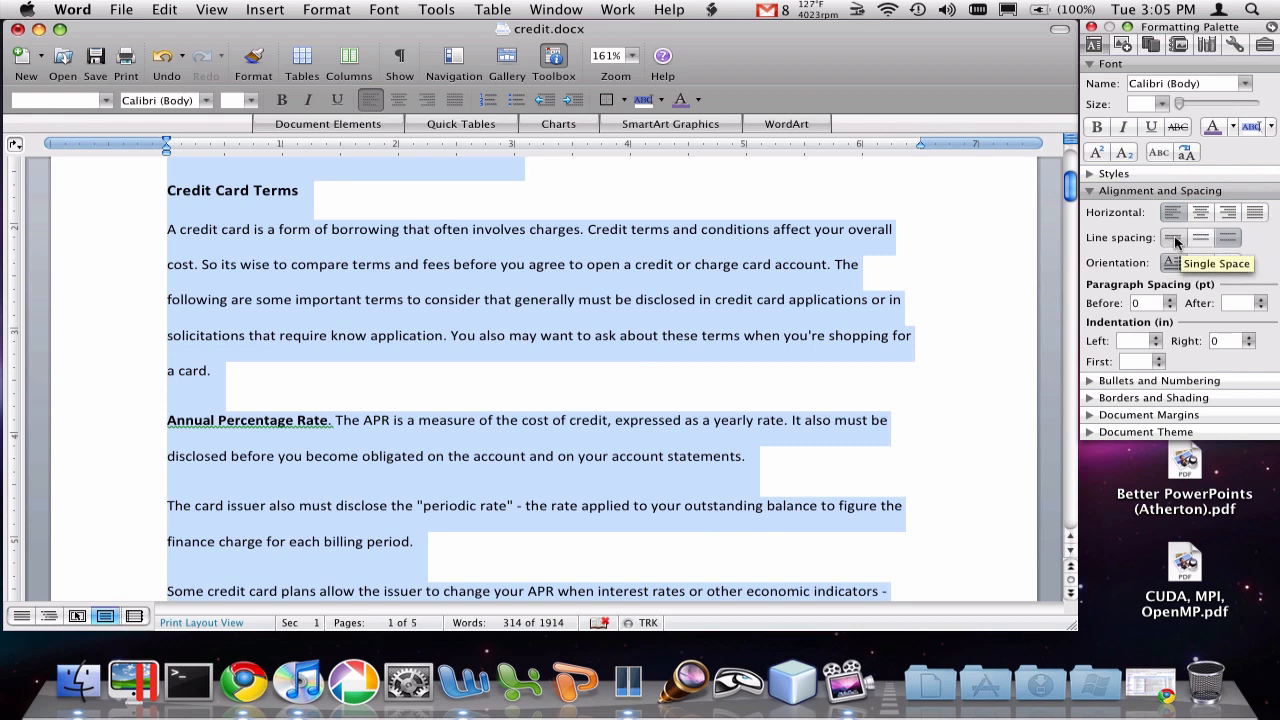
# Step: Set paragraph spacing to 12 pt after and 0 pt before
pyautogui.scroll(-3)
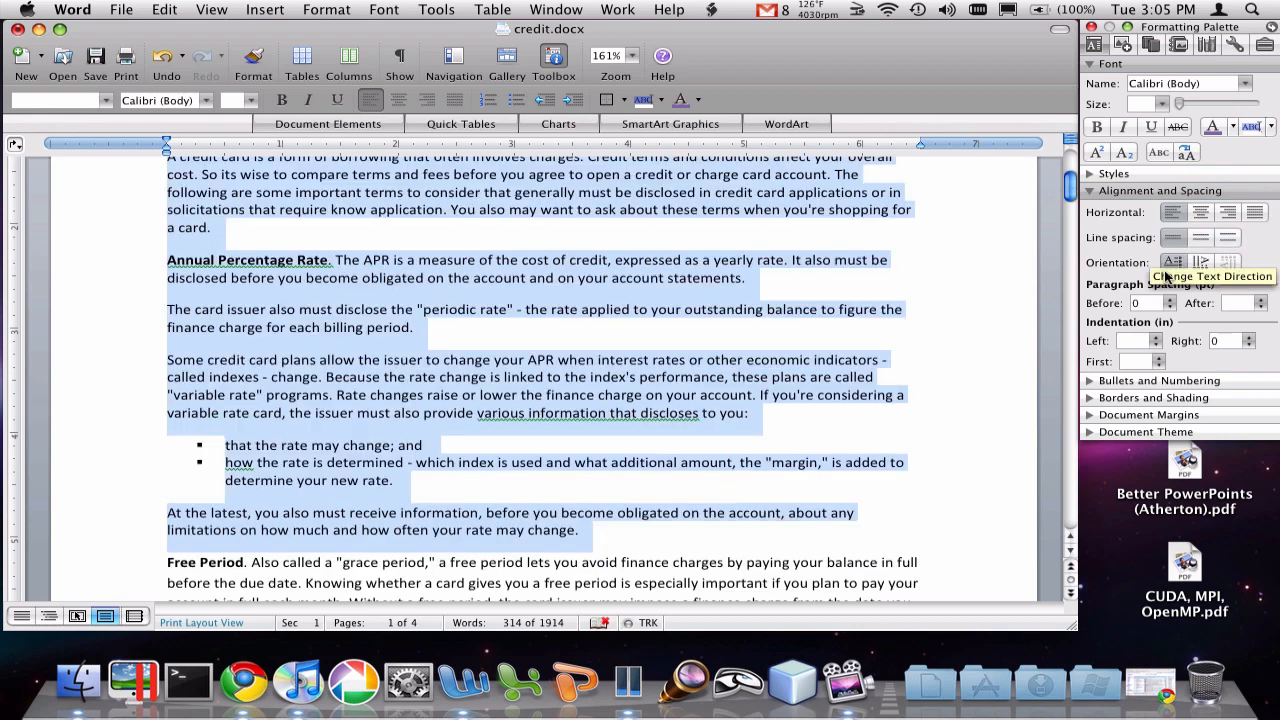
pyautogui.moveTo(1166, 301)
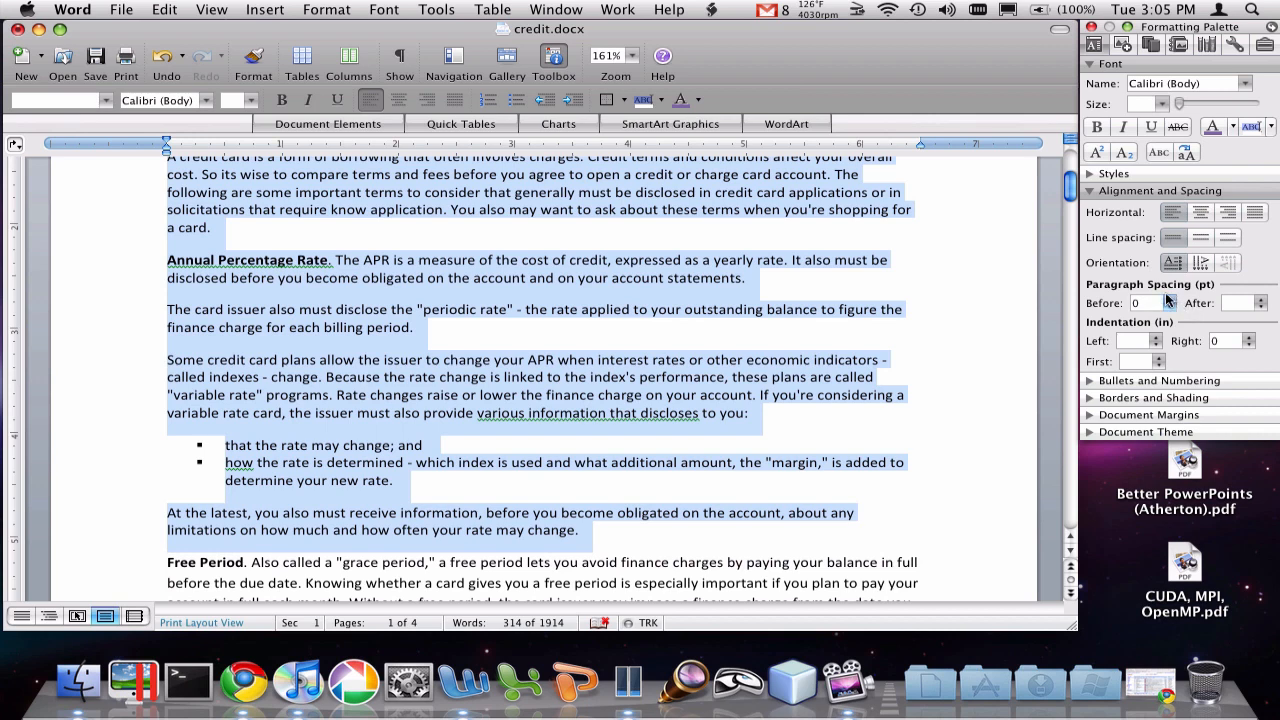
pyautogui.moveTo(1166, 302)
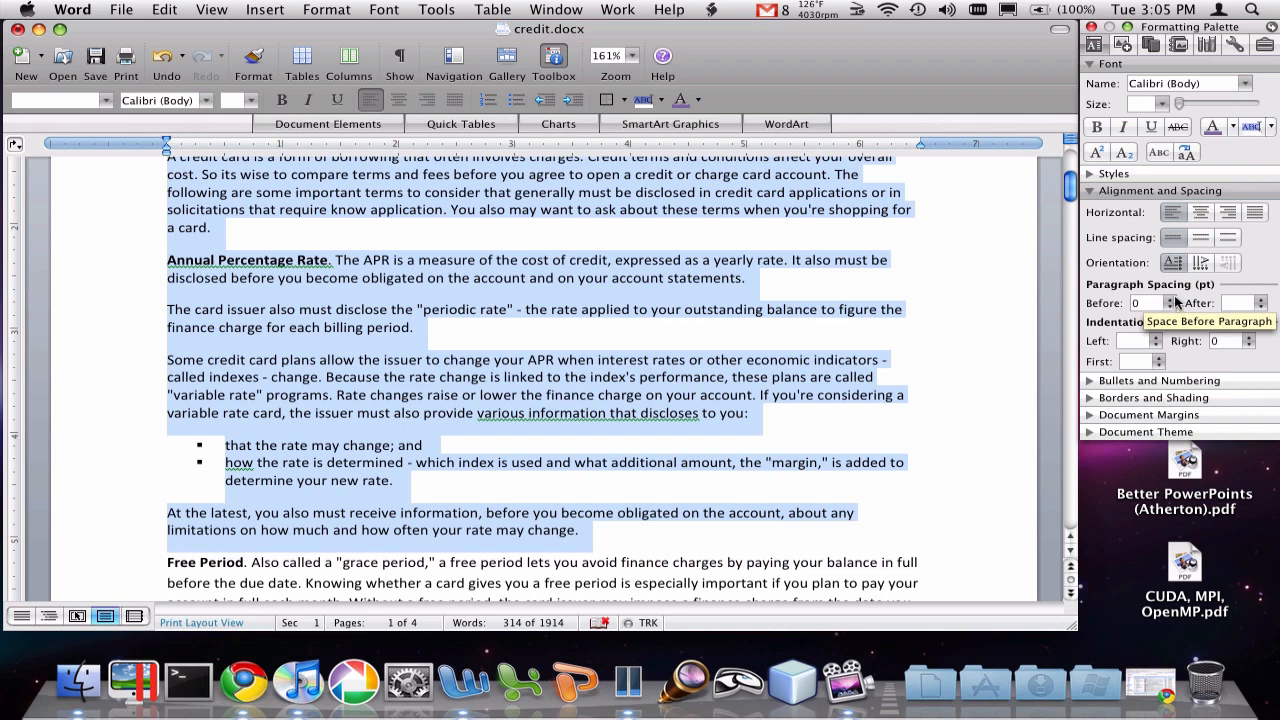
pyautogui.moveTo(1168, 303)
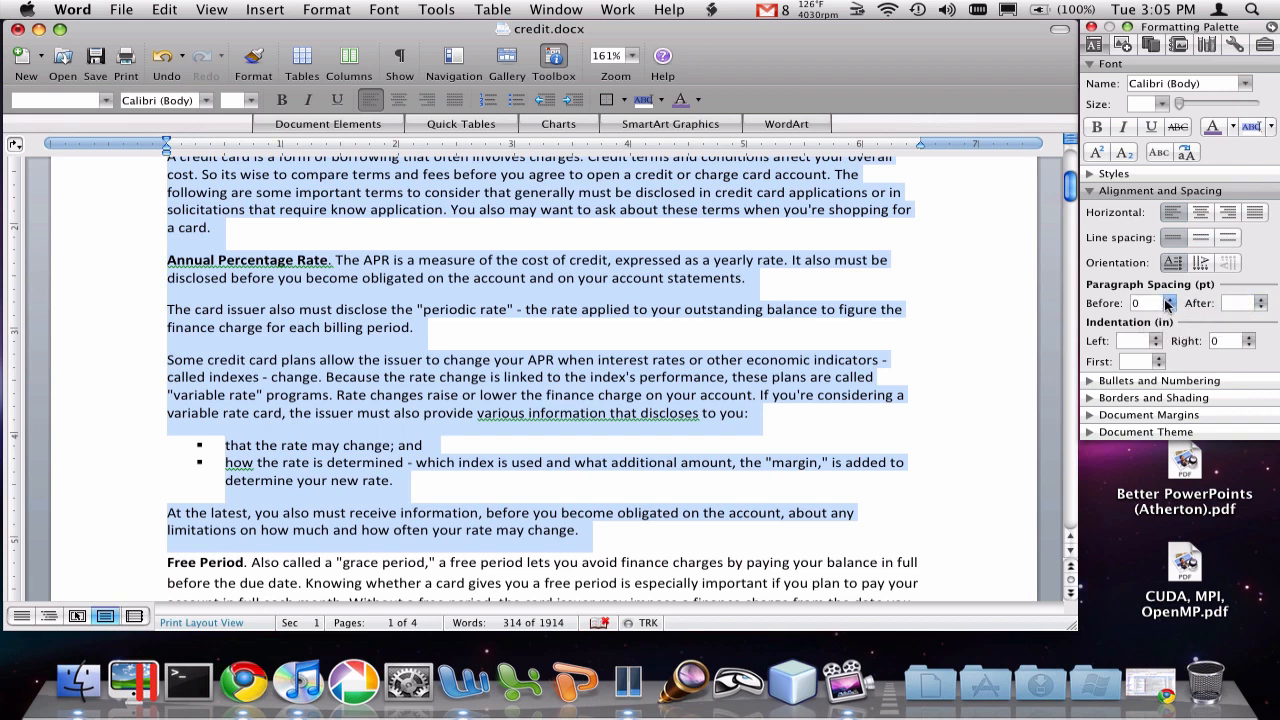
pyautogui.click(1168, 299)
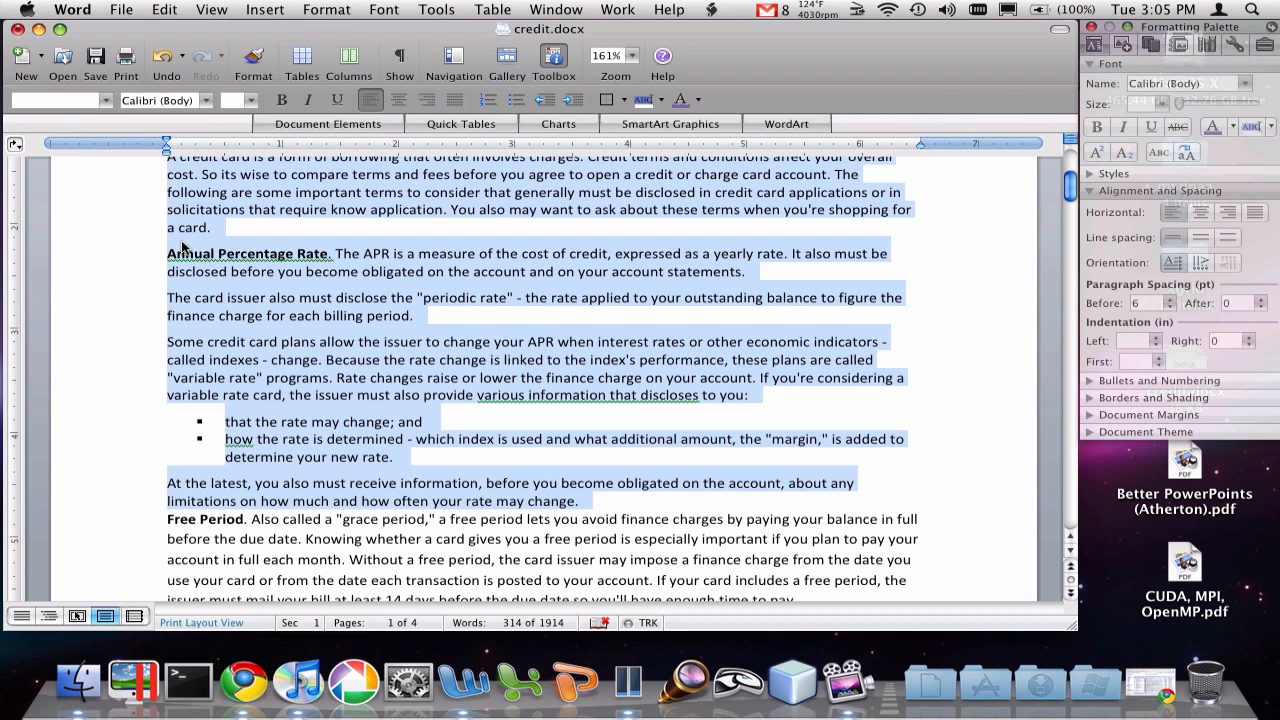
pyautogui.moveTo(470, 262)
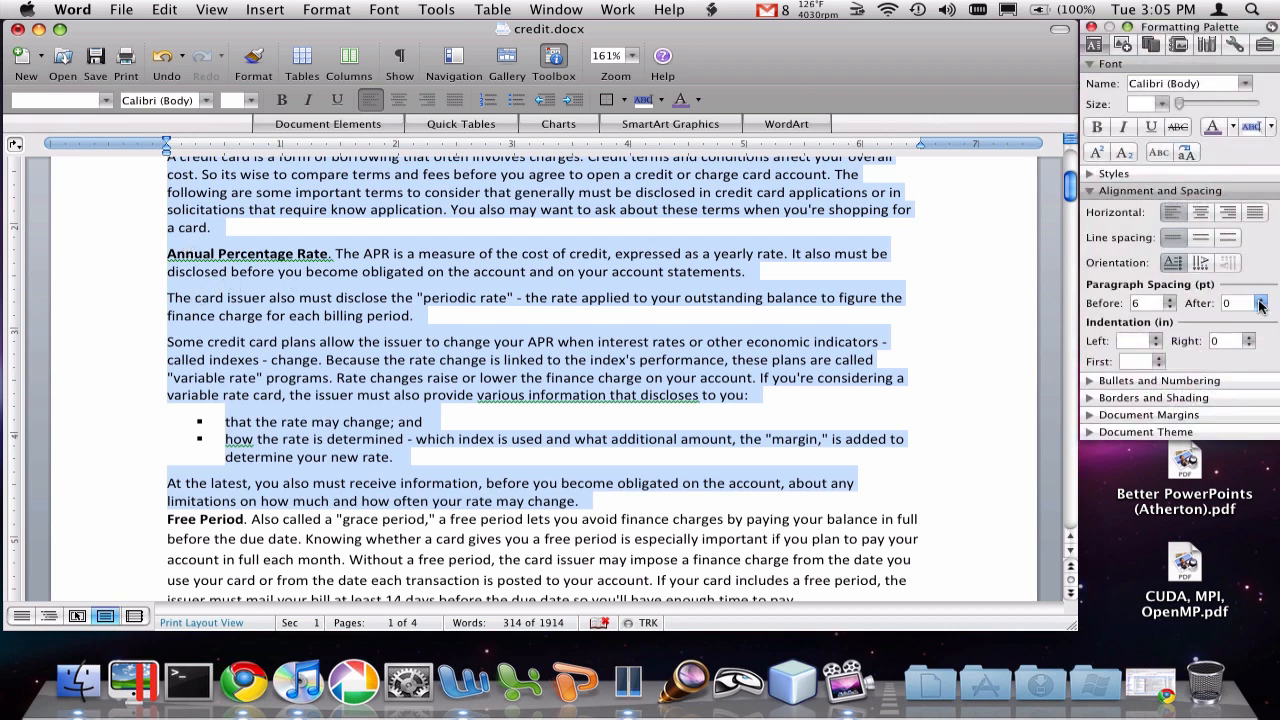
pyautogui.click(1261, 299)
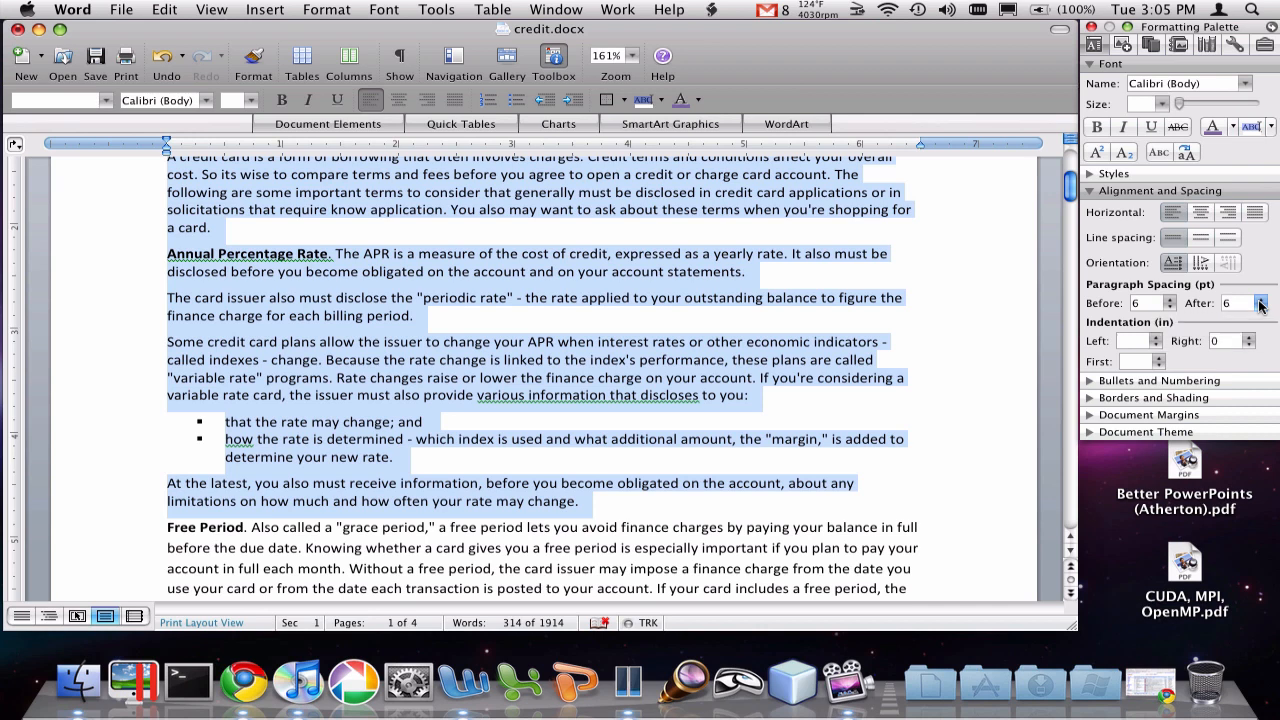
pyautogui.click(1261, 299)
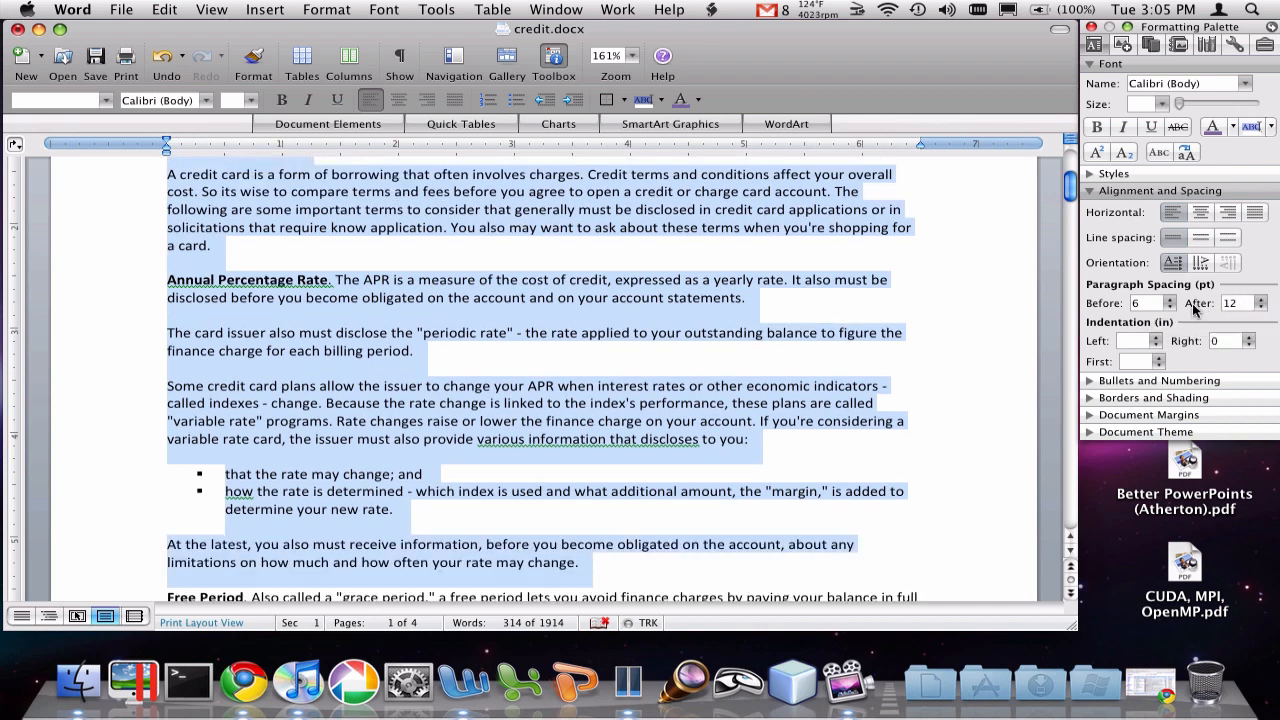
pyautogui.moveTo(1168, 303)
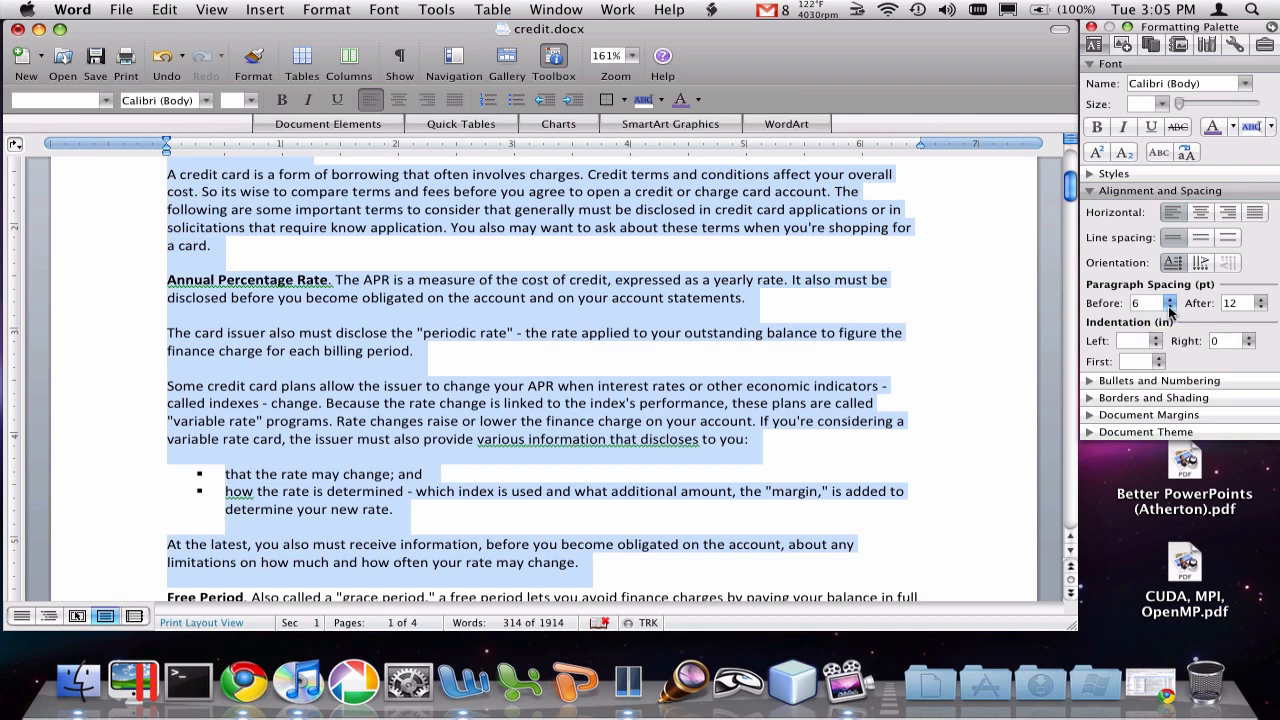
pyautogui.click(1166, 307)
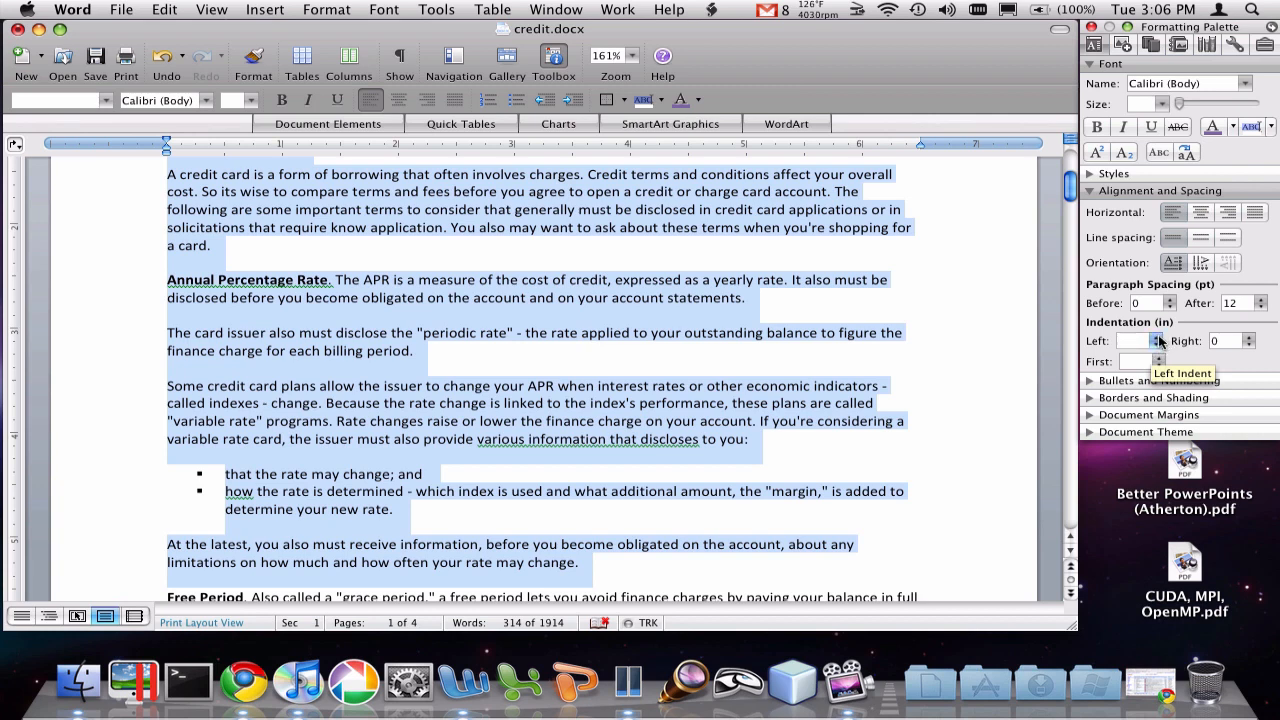
# Step: Set a 0.2 inch left indent and a 0.3 inch first-line indent
pyautogui.click(1158, 336)
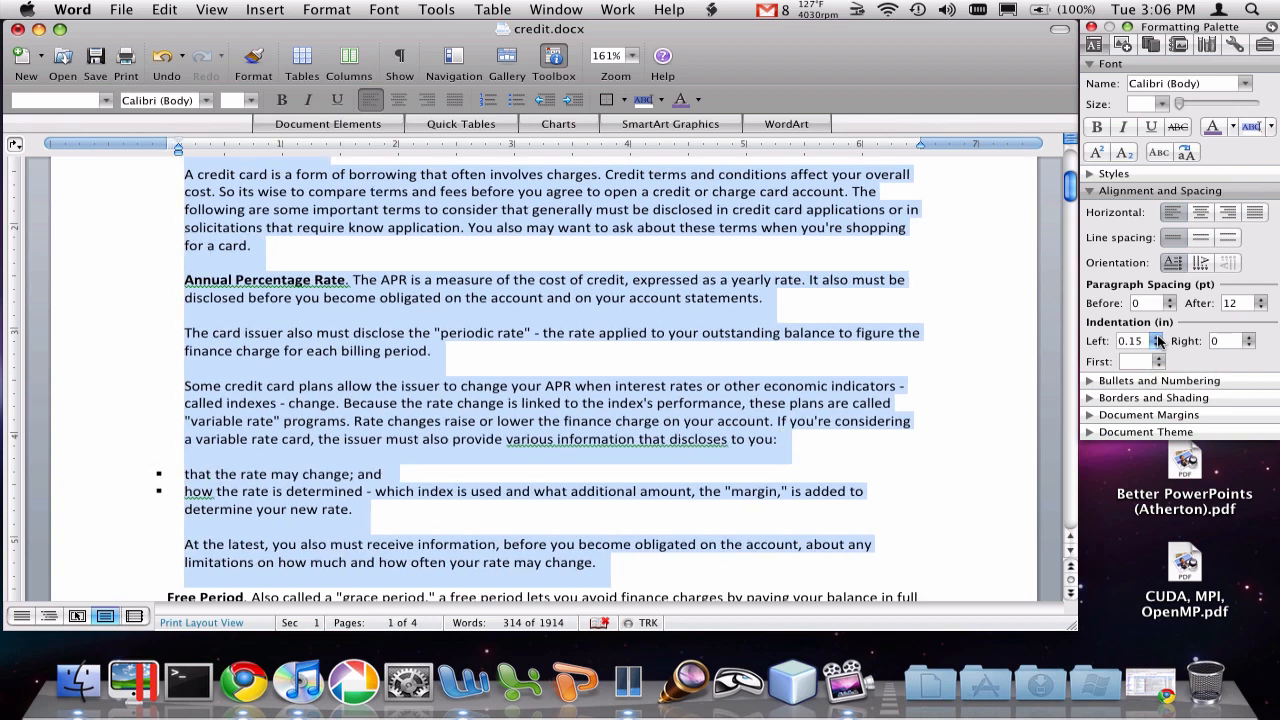
pyautogui.click(1157, 336)
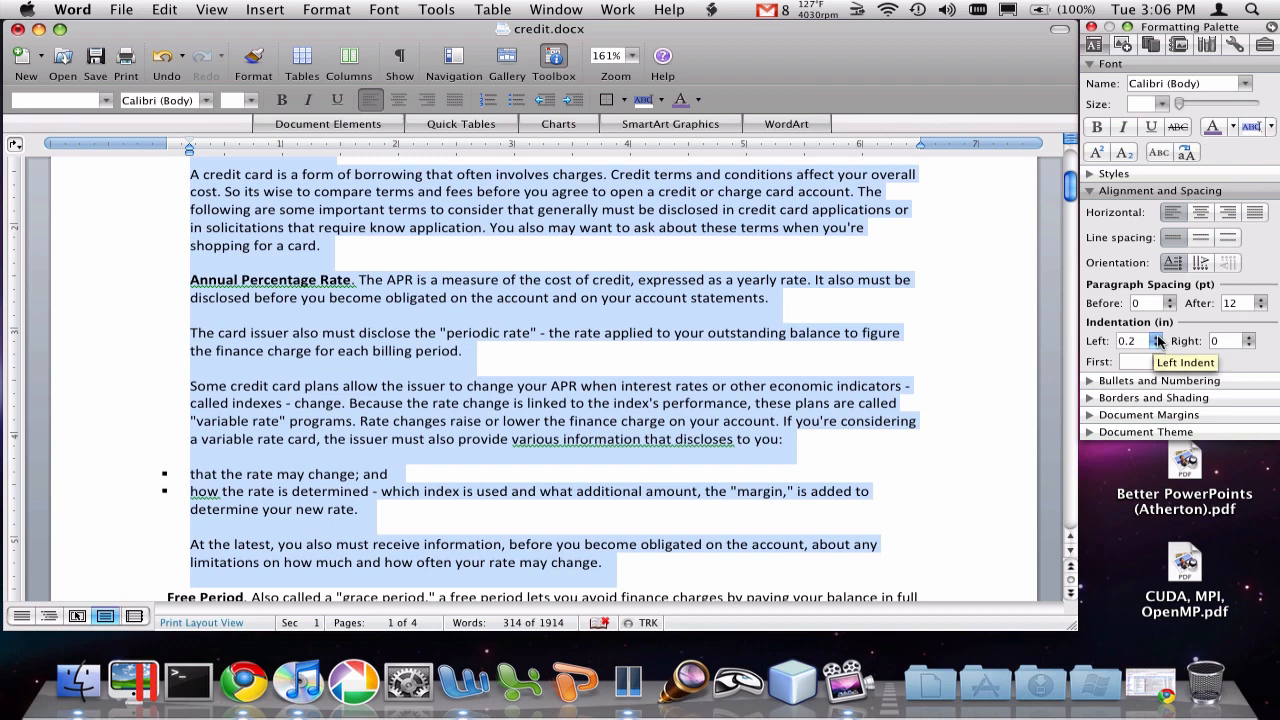
pyautogui.moveTo(1160, 361)
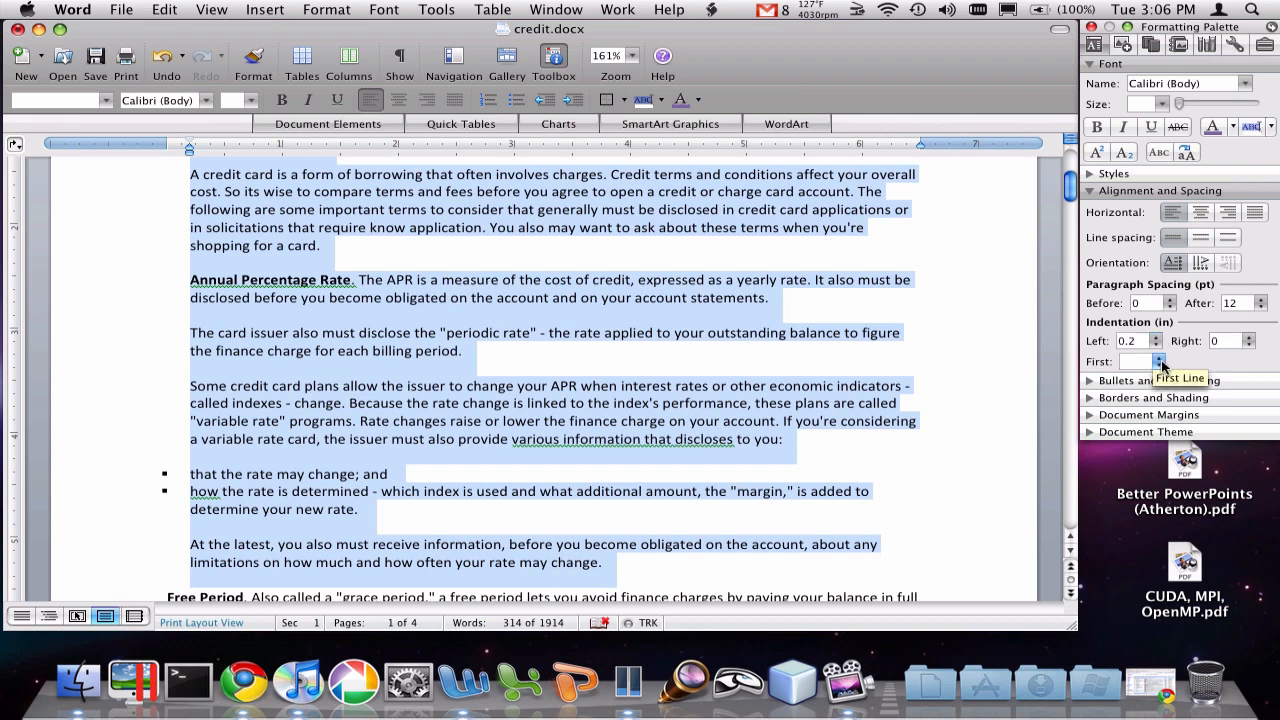
pyautogui.click(1160, 357)
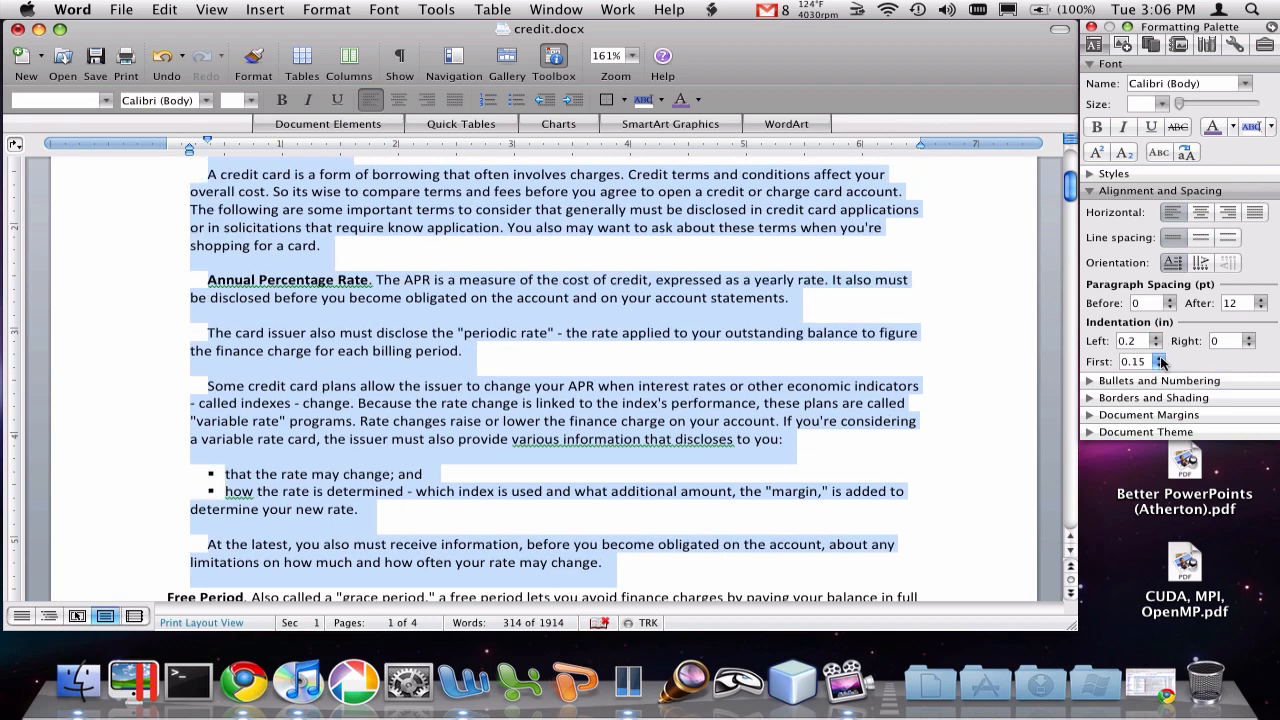
pyautogui.click(1161, 358)
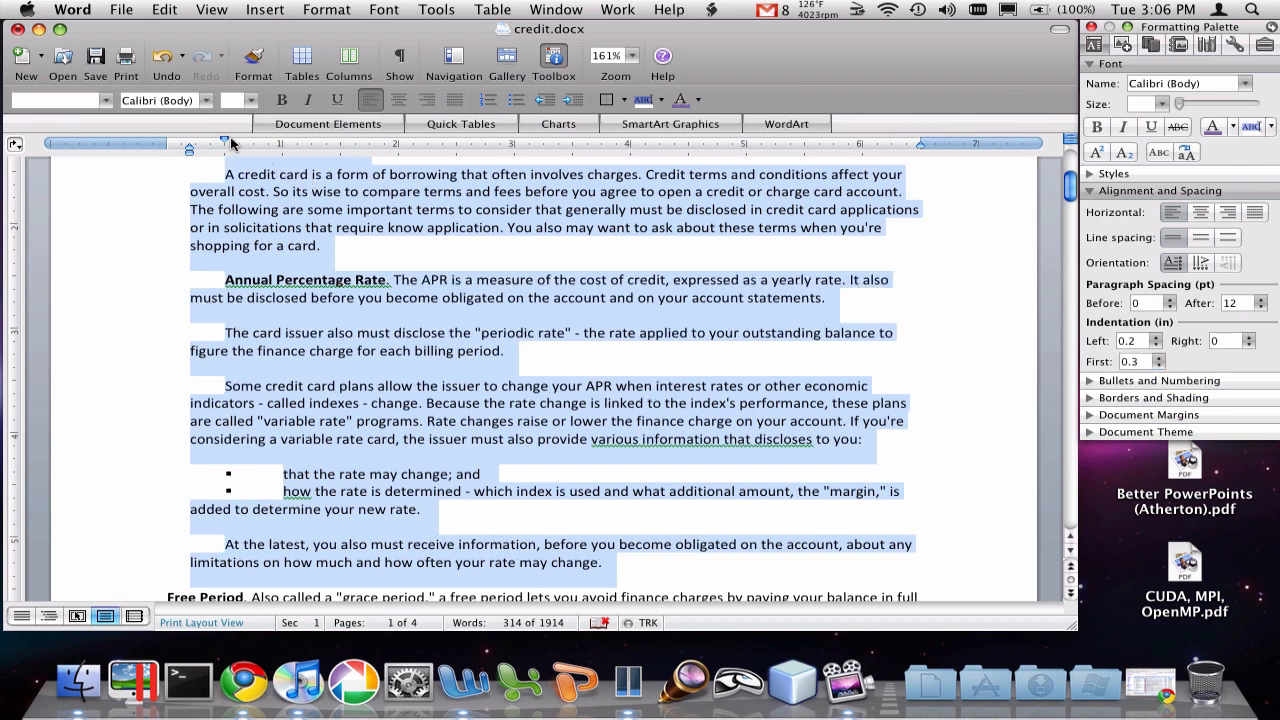
pyautogui.moveTo(708, 314)
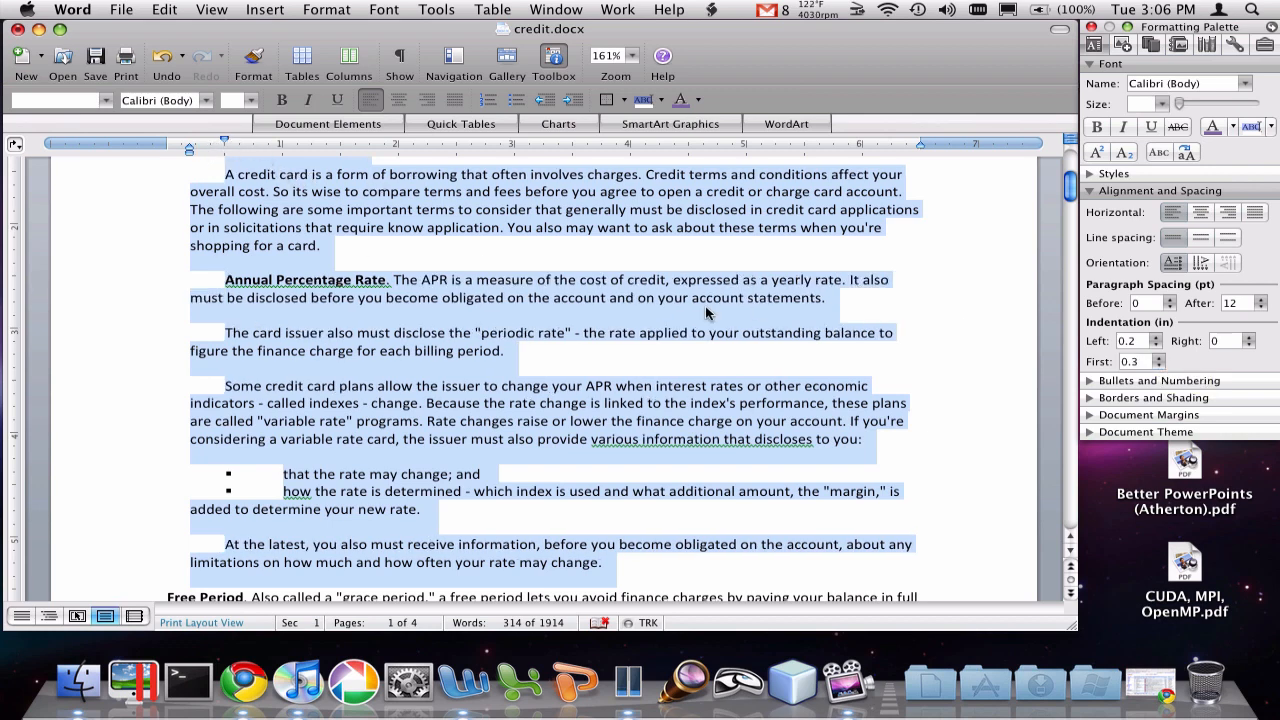
pyautogui.moveTo(1160, 340)
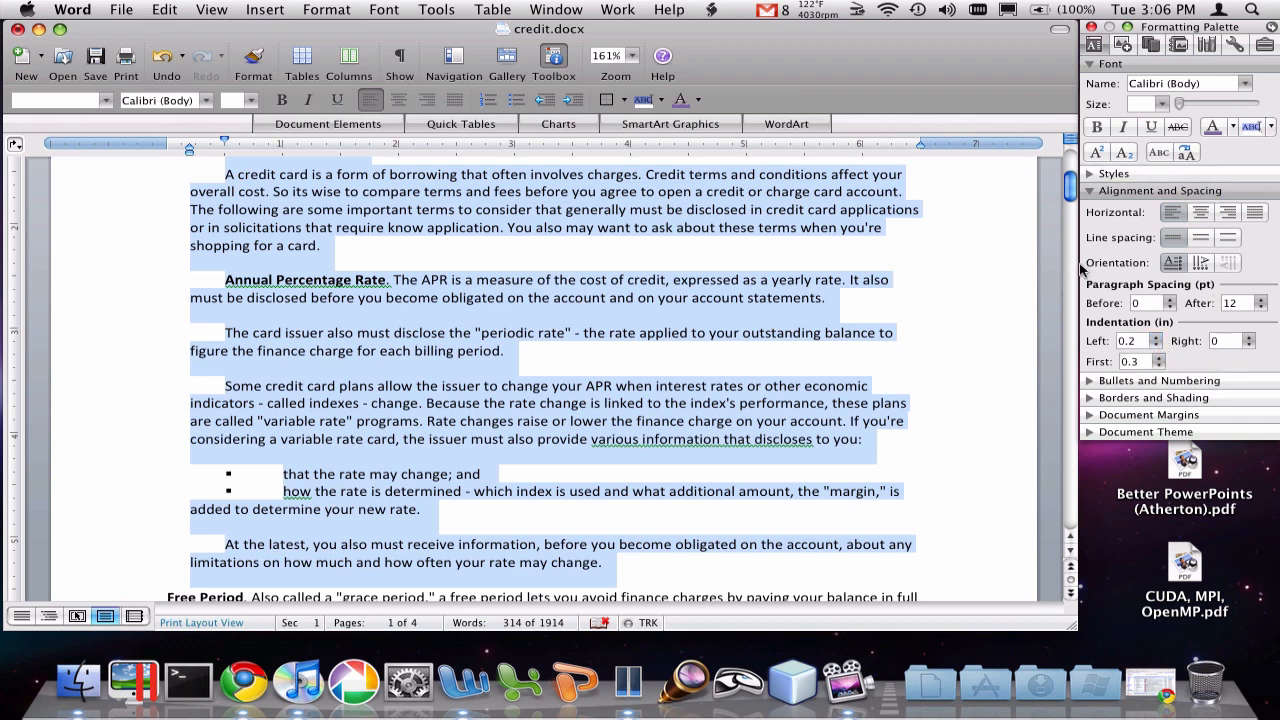
pyautogui.moveTo(1120, 410)
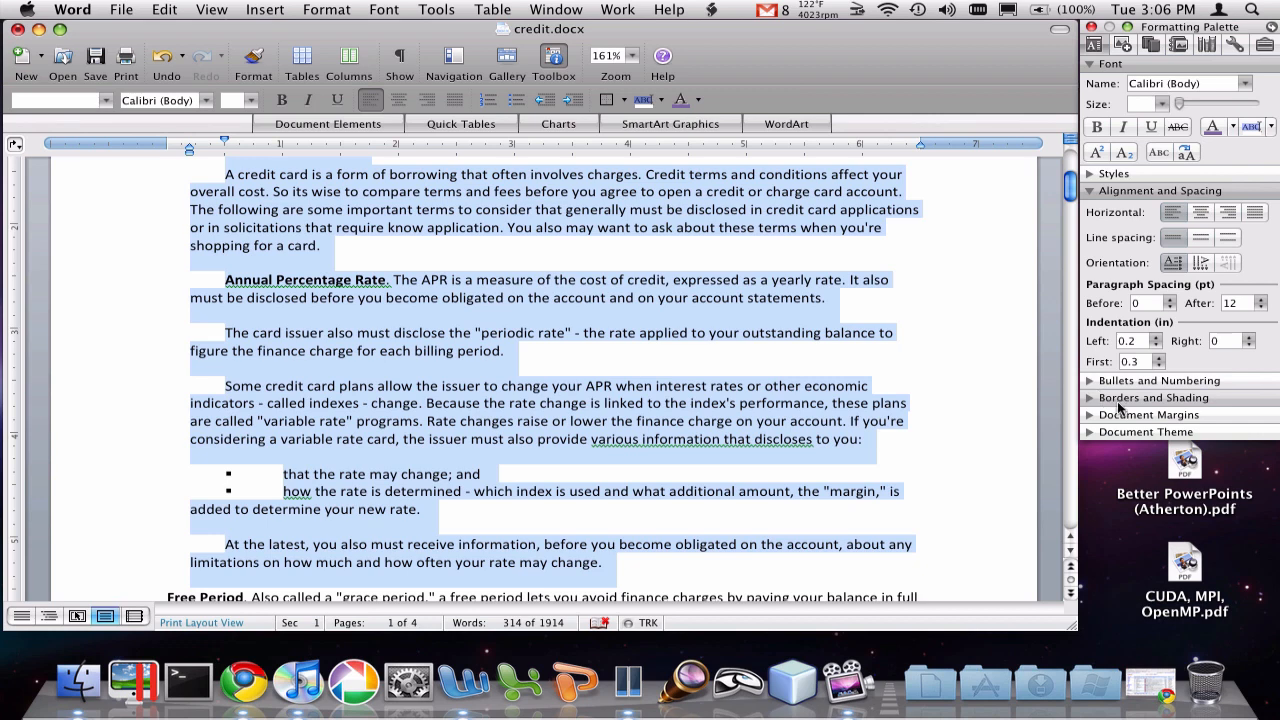
pyautogui.moveTo(1149, 414)
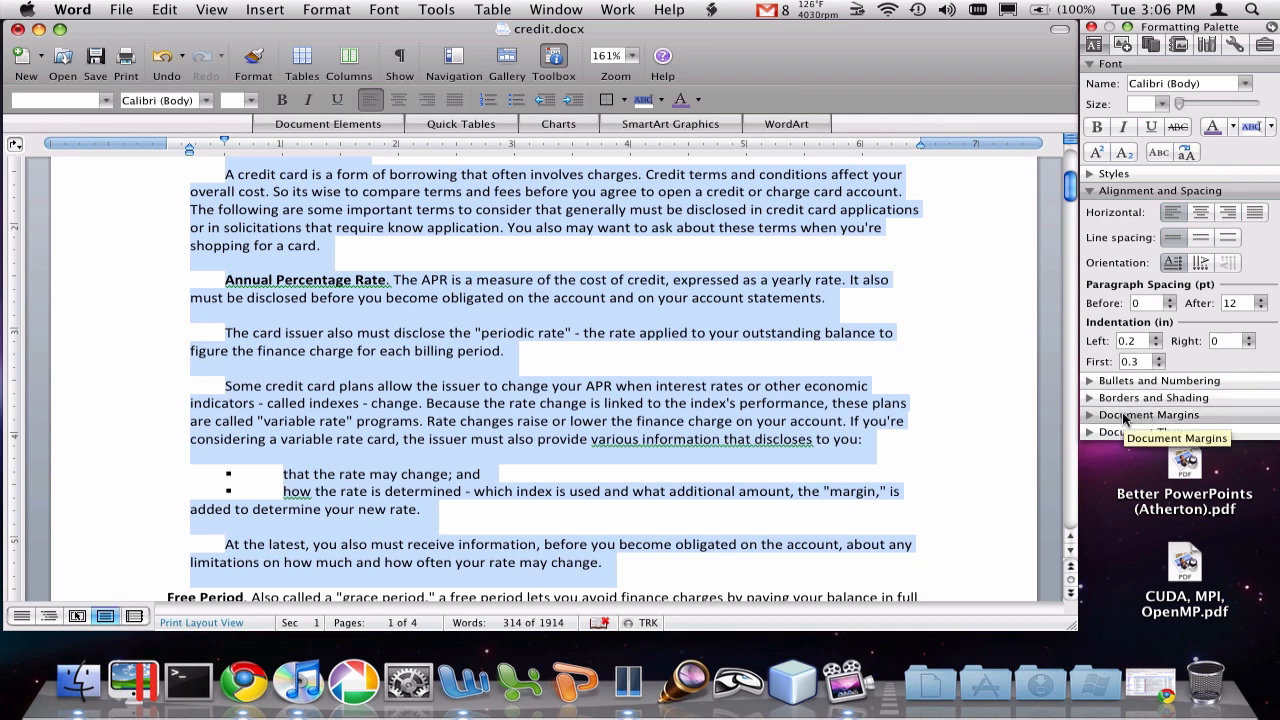
# Step: Raise the left margin in Document Margins from 1 to 1.2 inches
pyautogui.click(1148, 414)
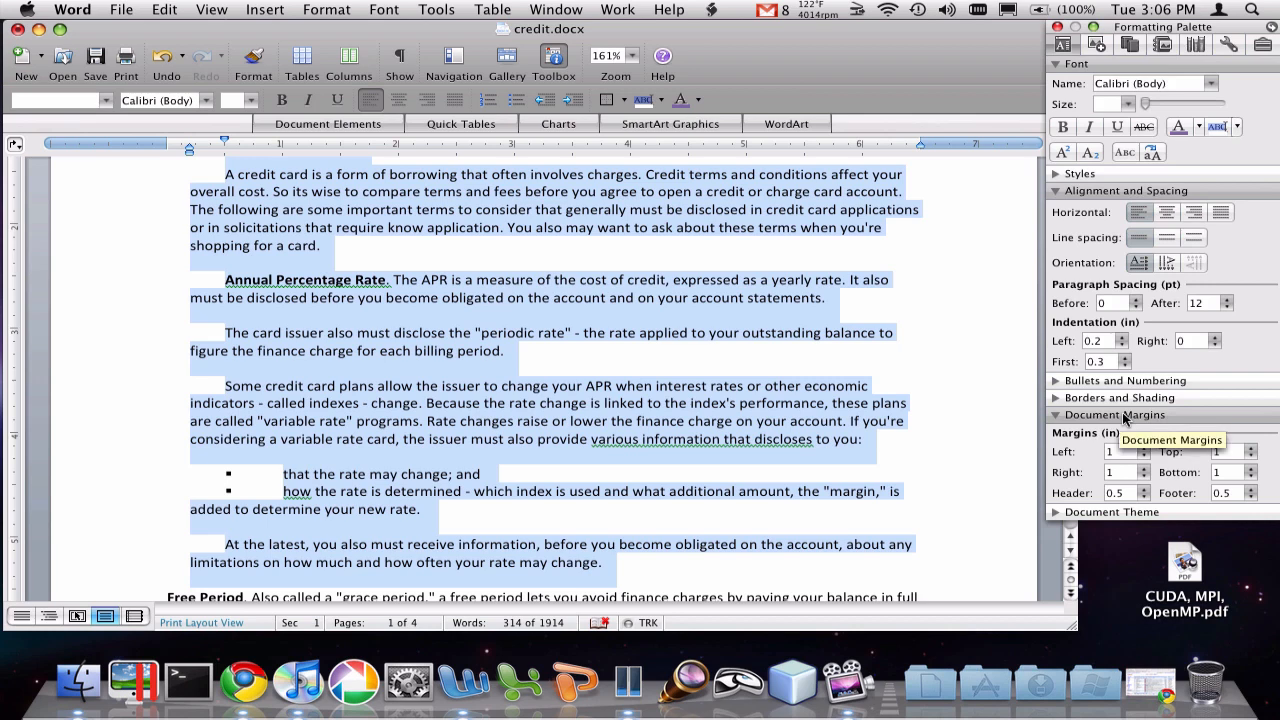
pyautogui.moveTo(1165, 485)
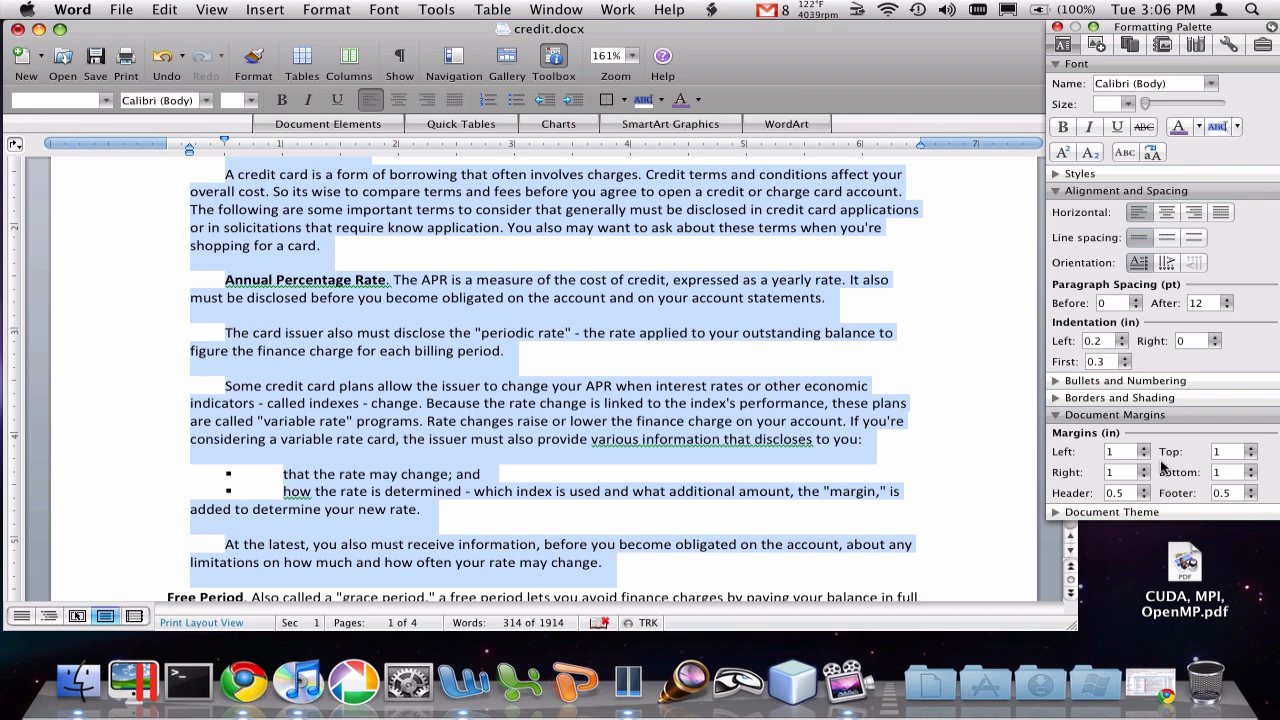
pyautogui.click(1146, 447)
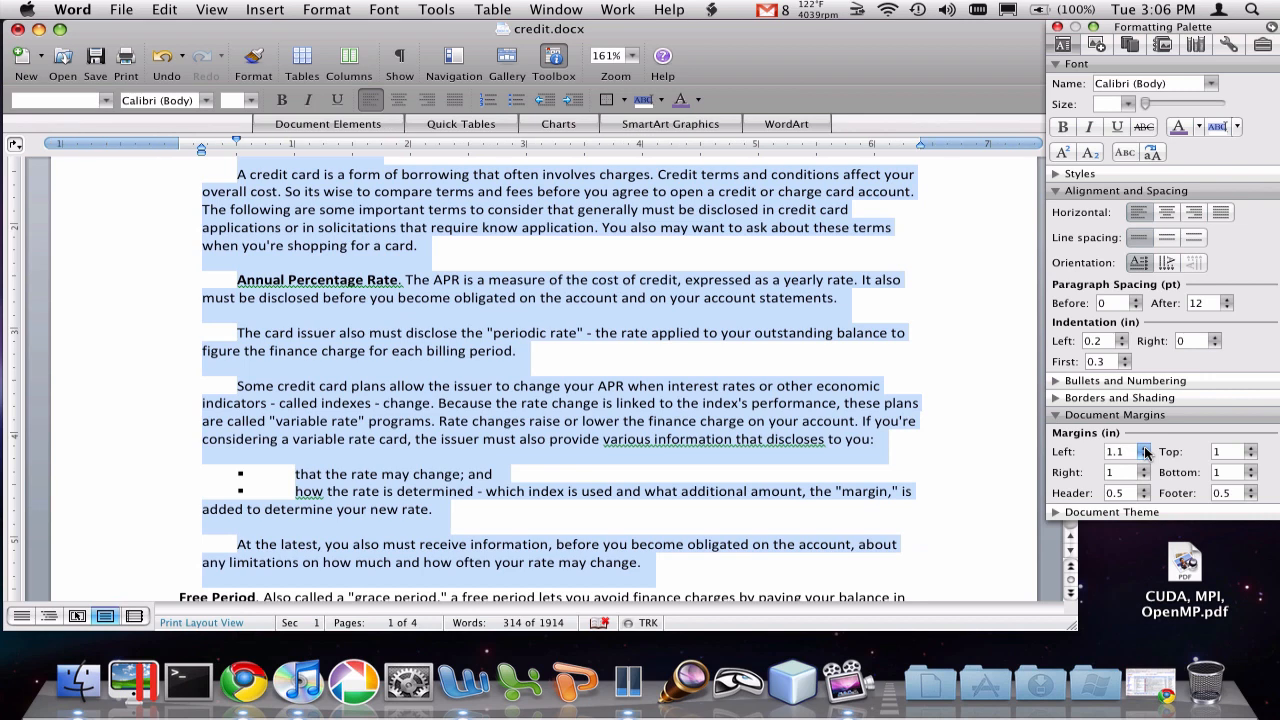
pyautogui.click(1145, 447)
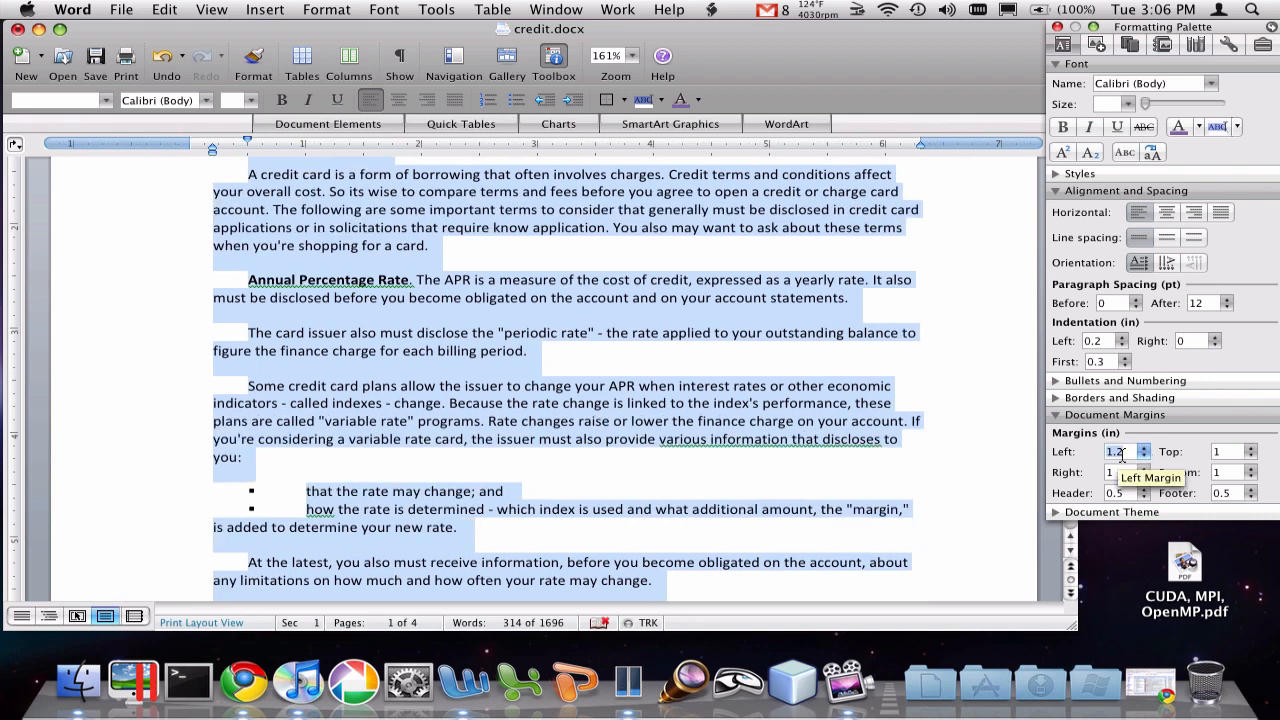